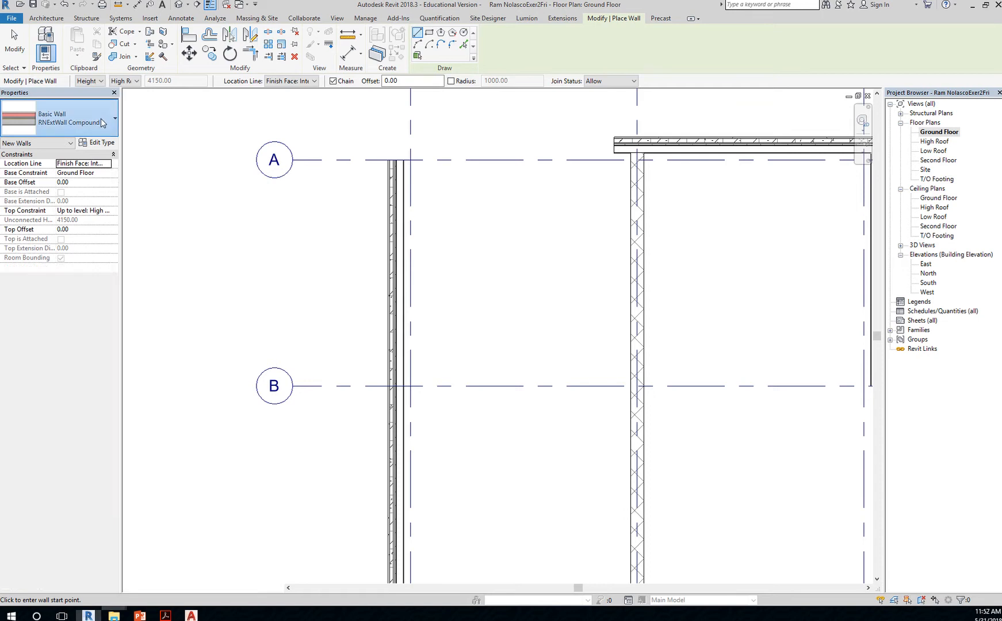
Choose Basic Wall: SC-A_M_Foundation - Generic from the Type Selector for the wall tool.
left_click(114, 123)
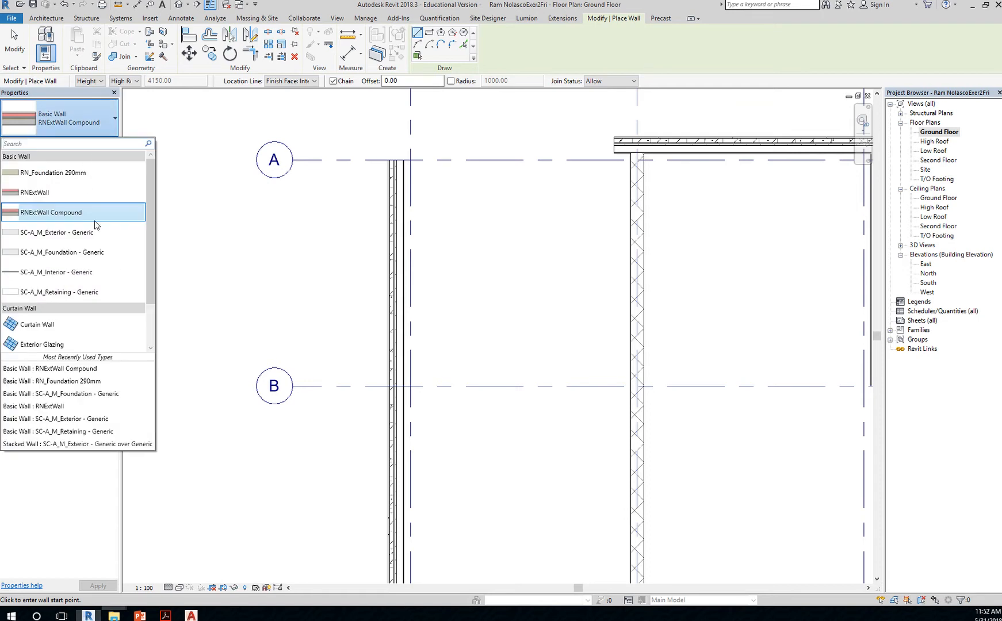
mouse_move(79, 252)
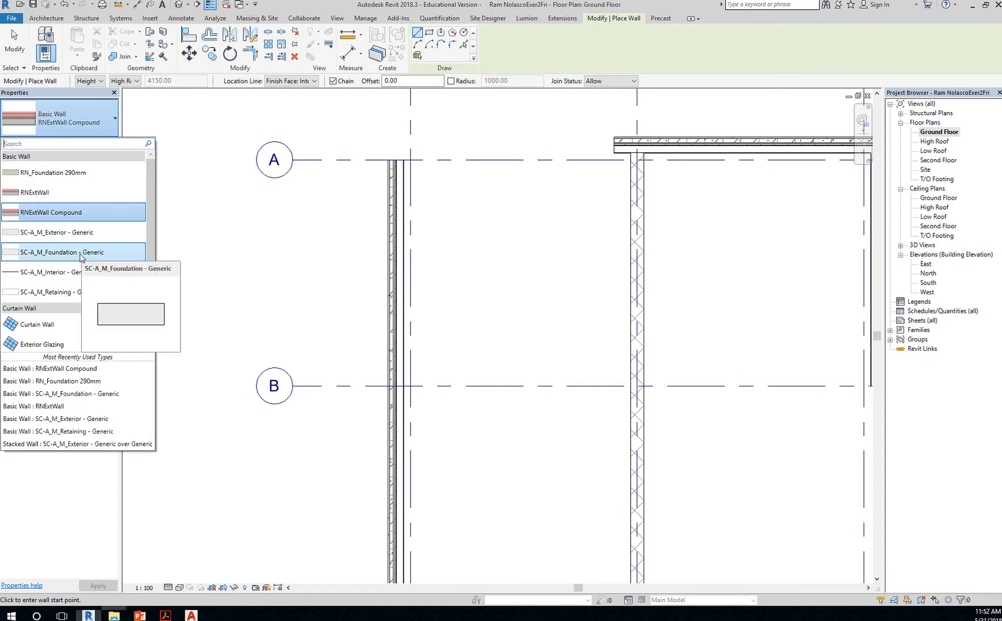
left_click(61, 252)
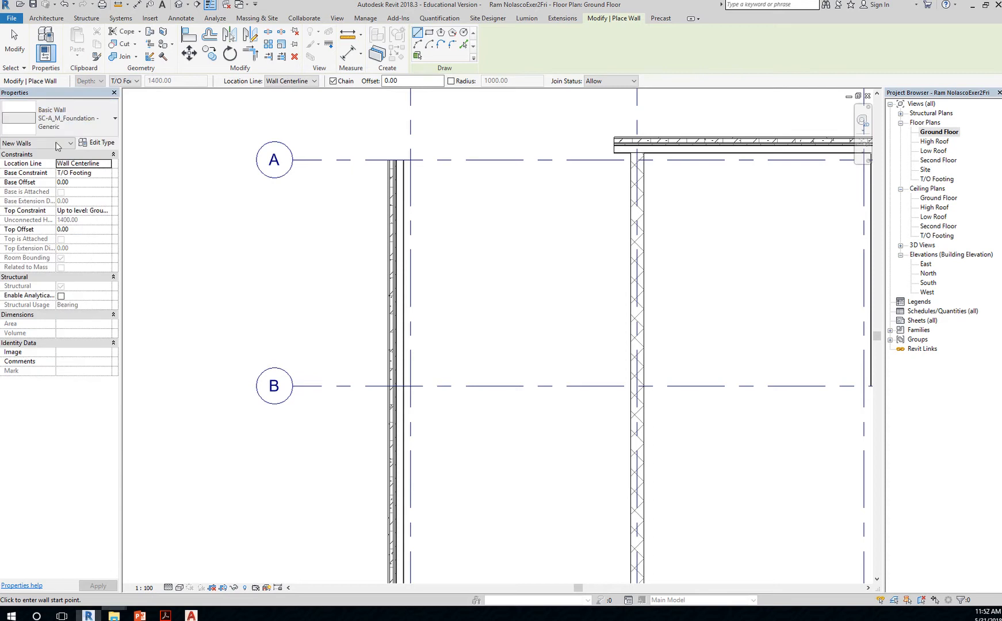
Duplicate the generic foundation wall type and name the copy RNFoundation_300mm.
left_click(96, 142)
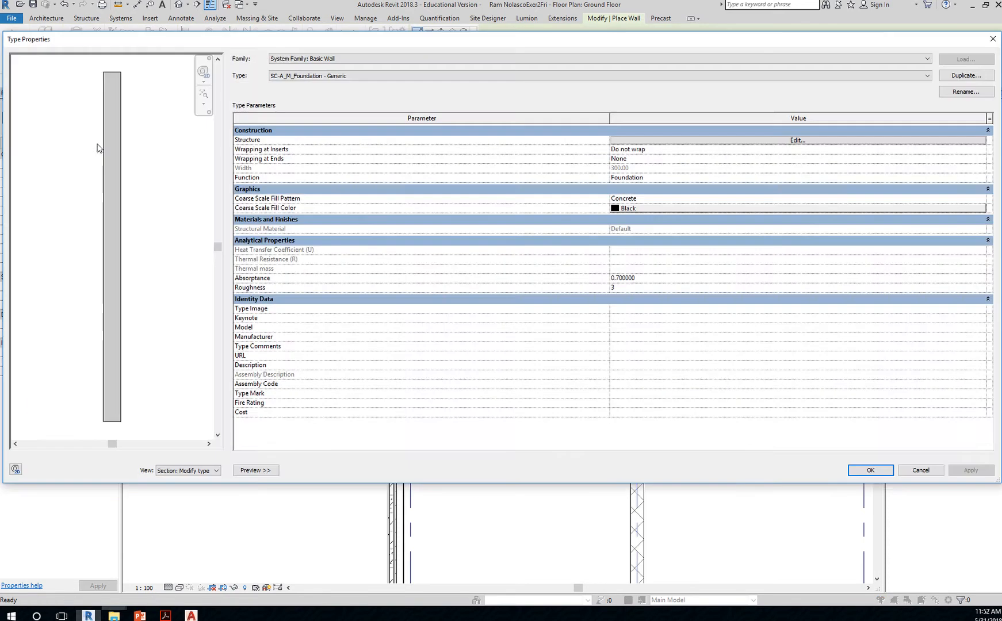
mouse_move(894, 103)
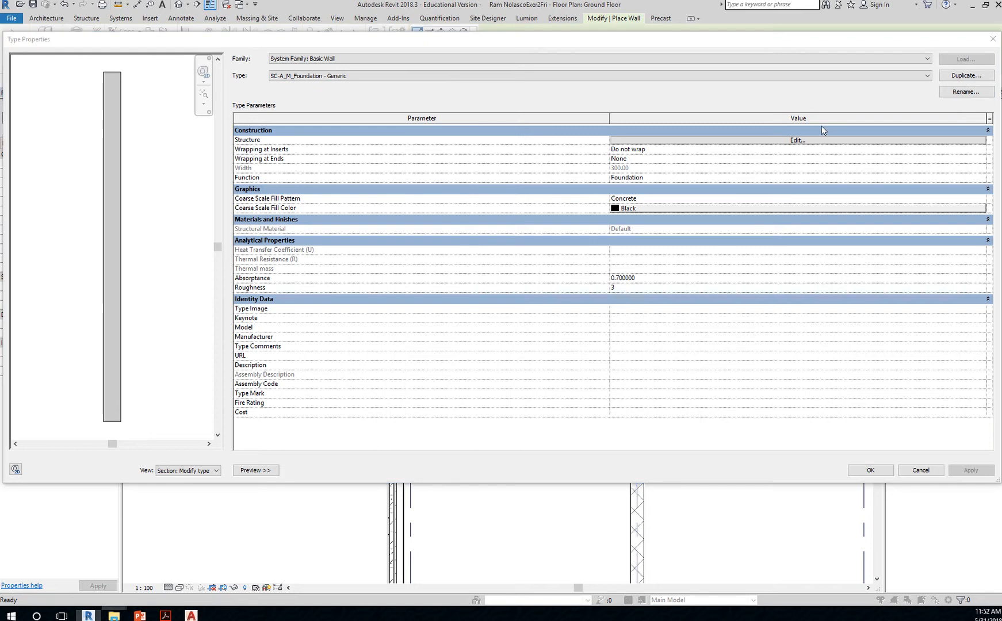
left_click(966, 75)
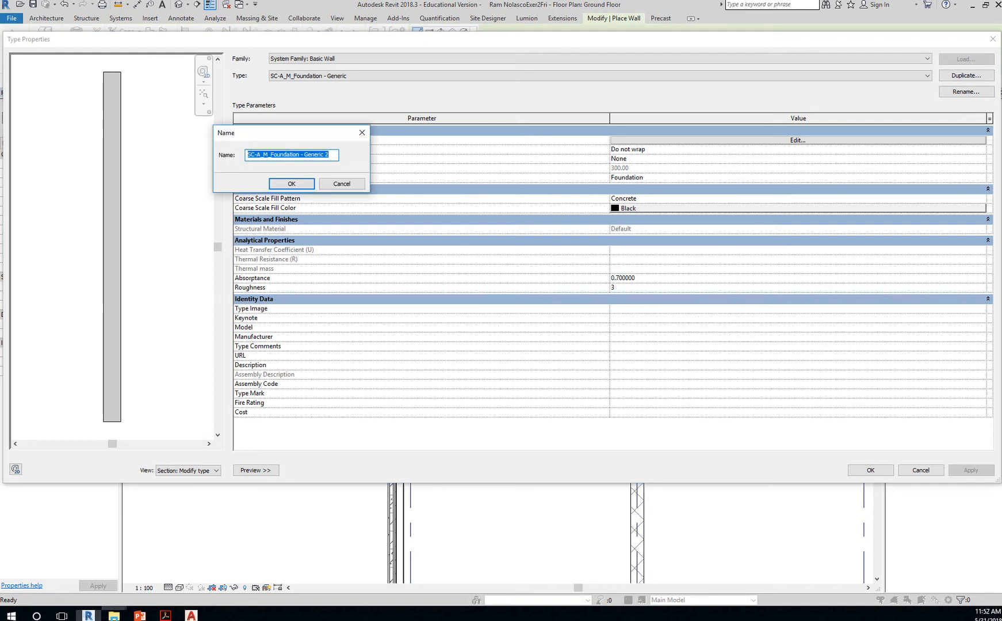
type("RNFouundation")
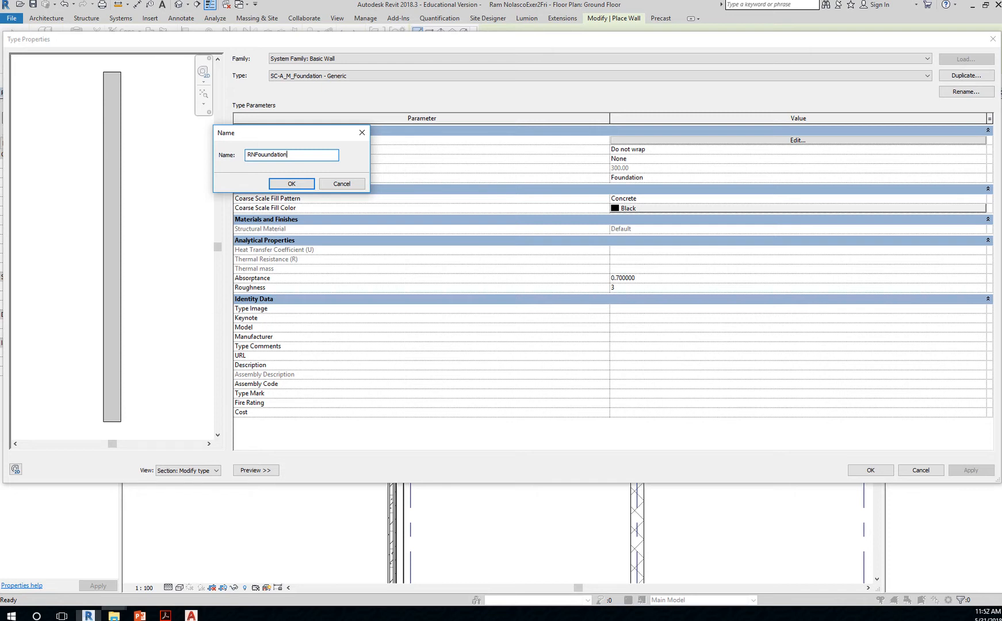
type("_300")
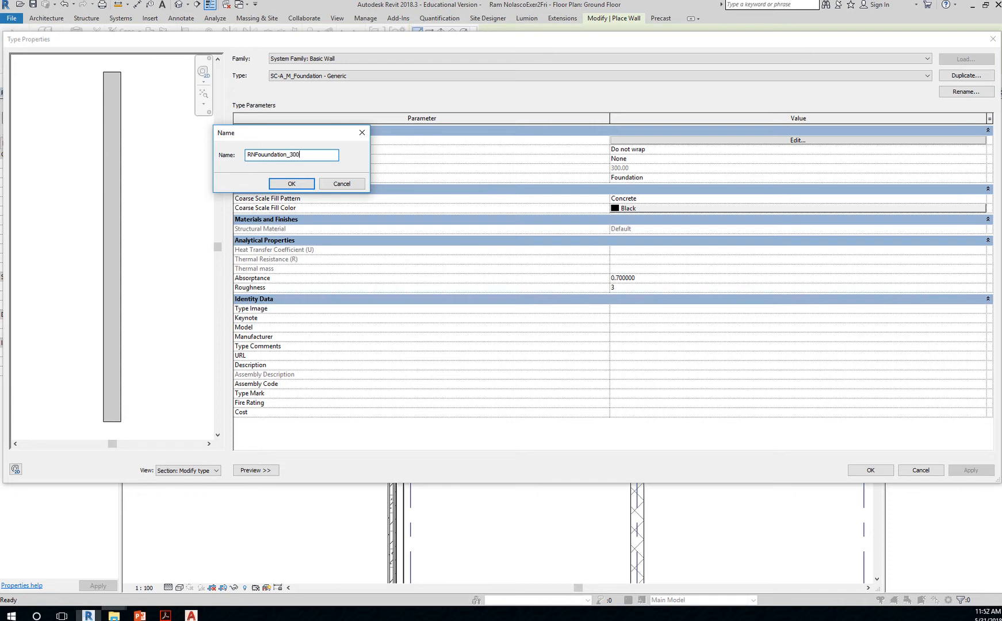
type("mm")
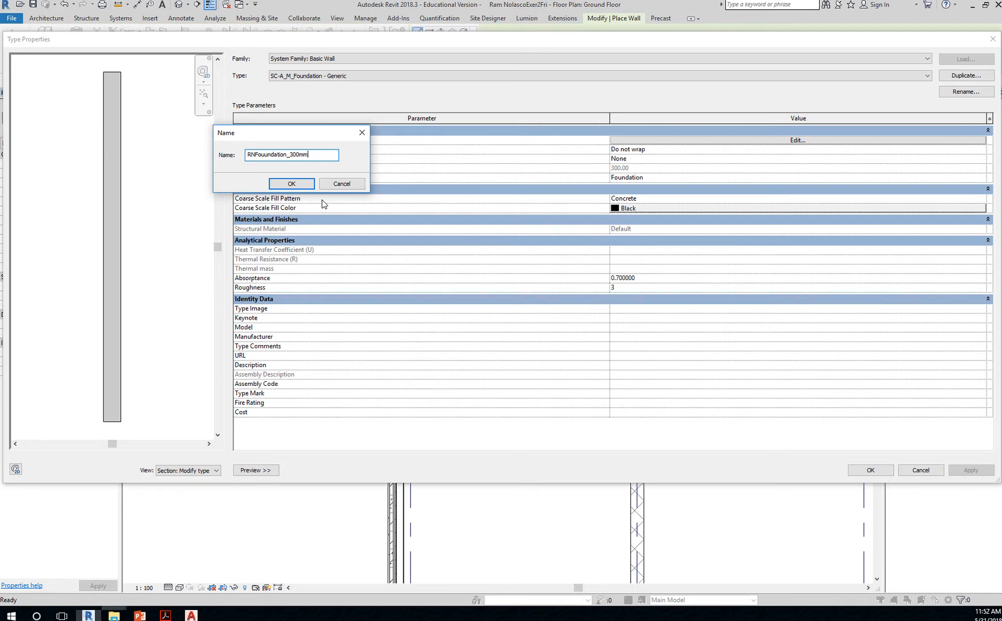
mouse_move(313, 202)
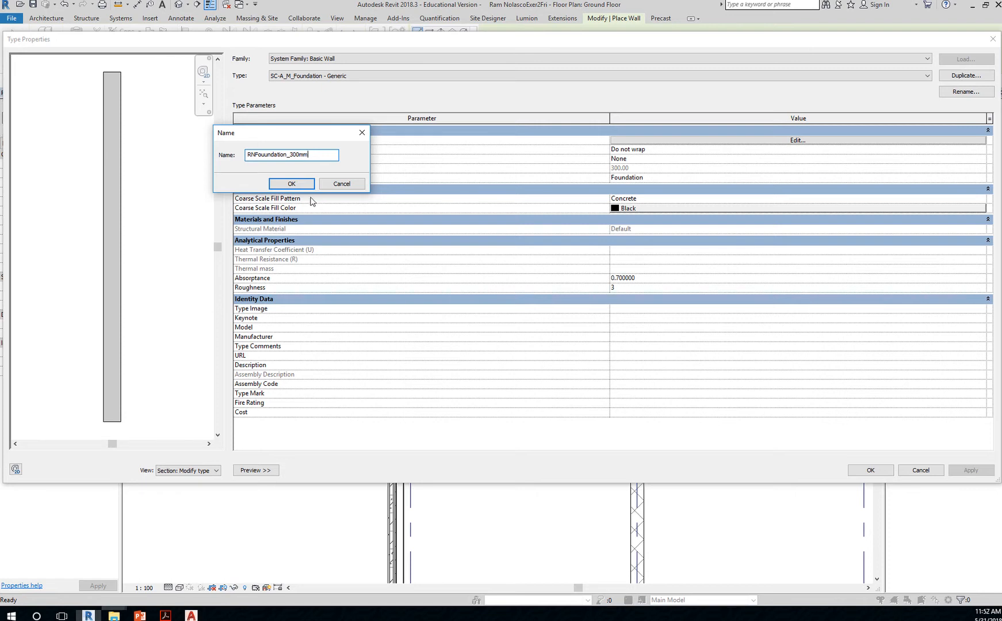
left_click(291, 184)
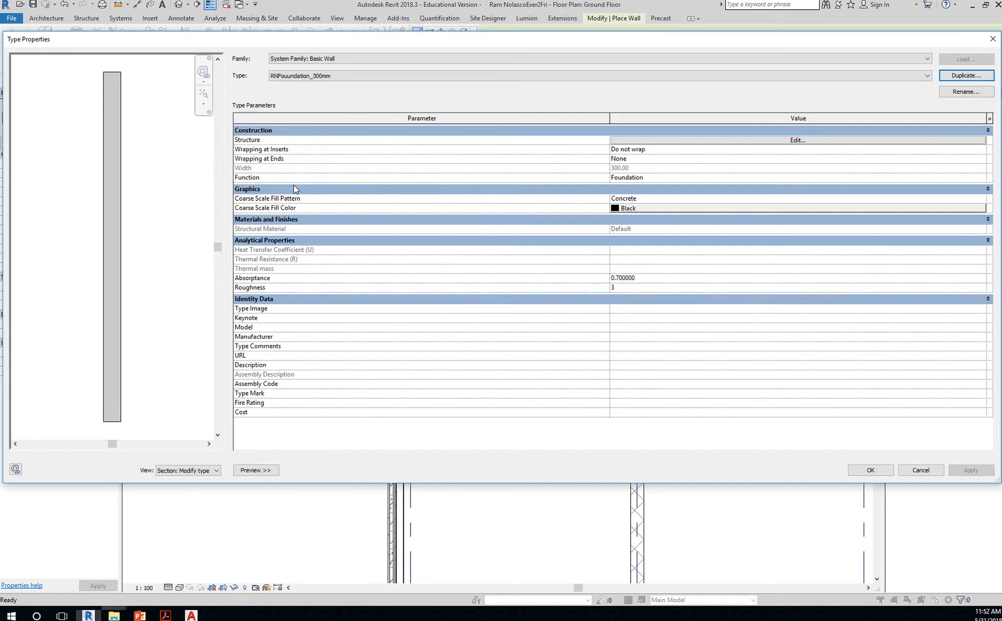
mouse_move(321, 102)
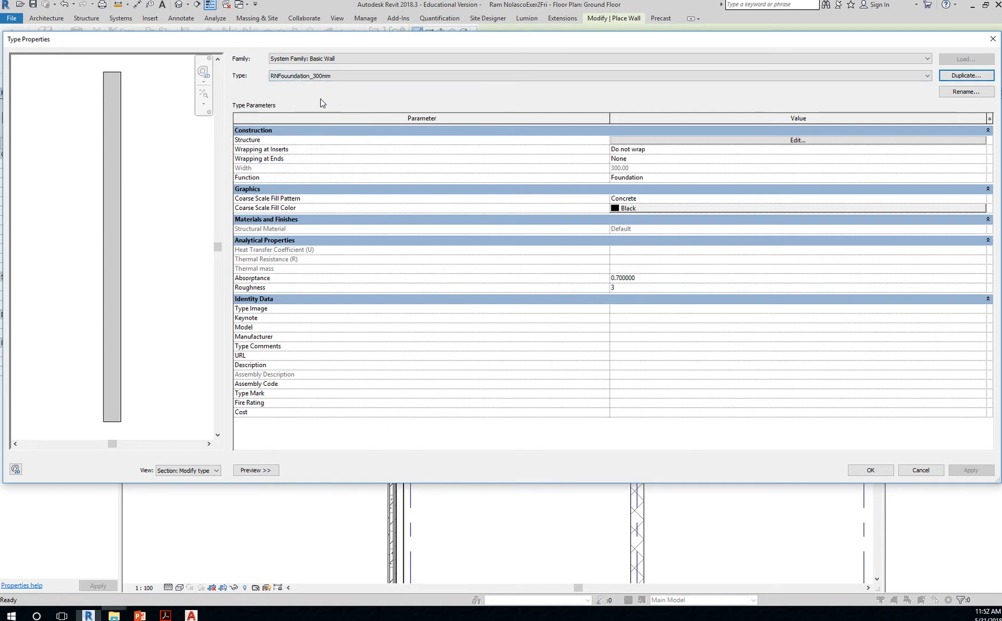
Set the structure layer material to Concrete, Cast-in-Place gray and review its appearance settings.
left_click(797, 140)
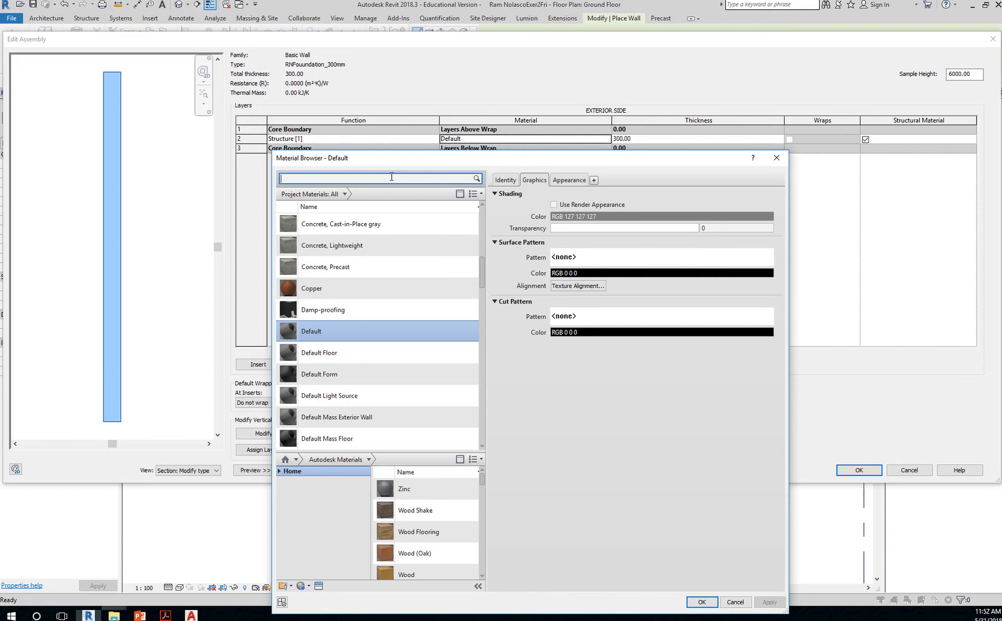
type("conc")
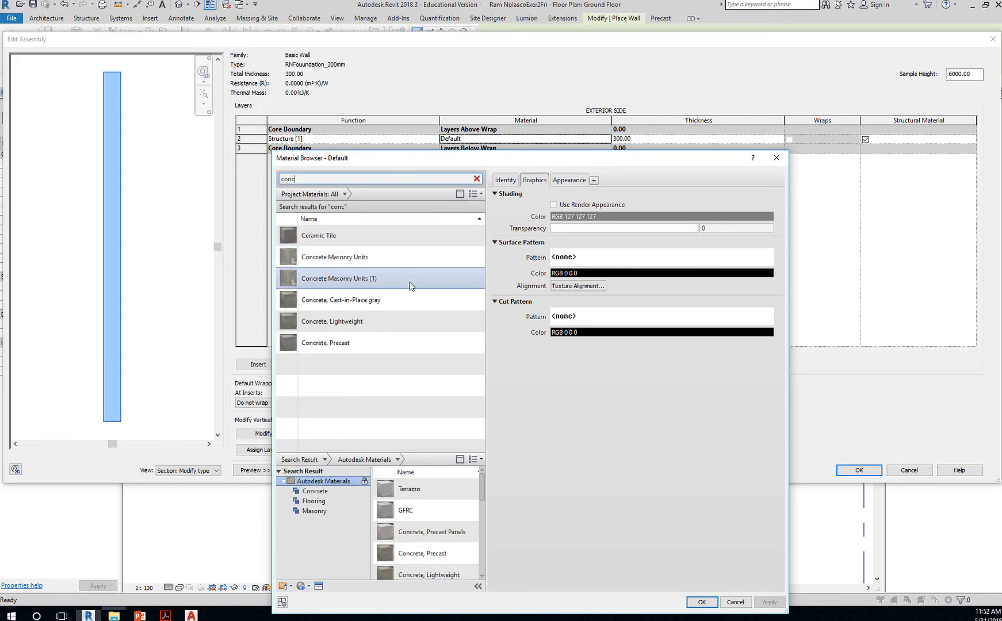
left_click(340, 300)
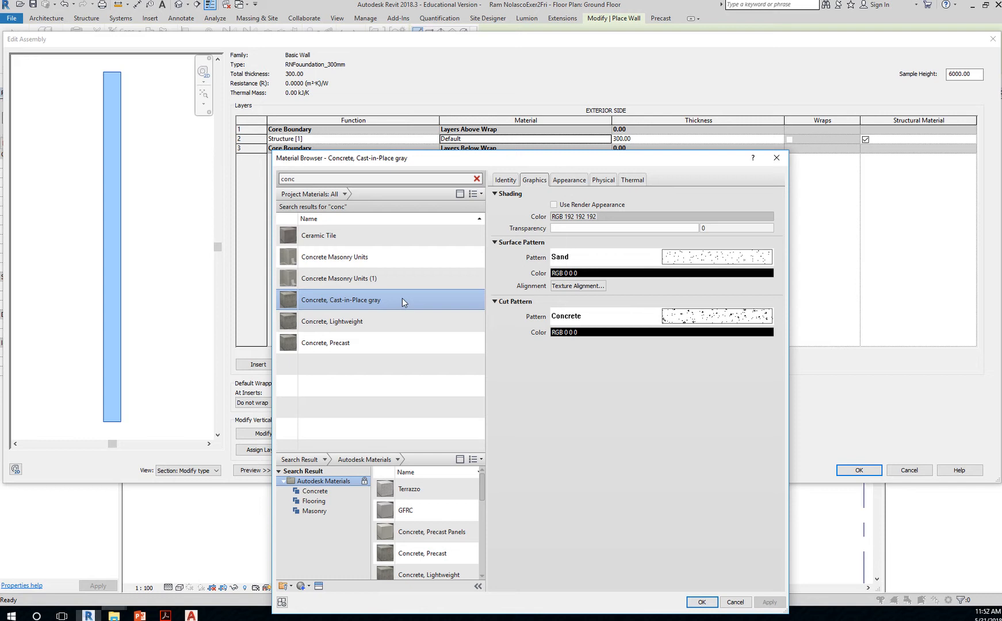
left_click(554, 205)
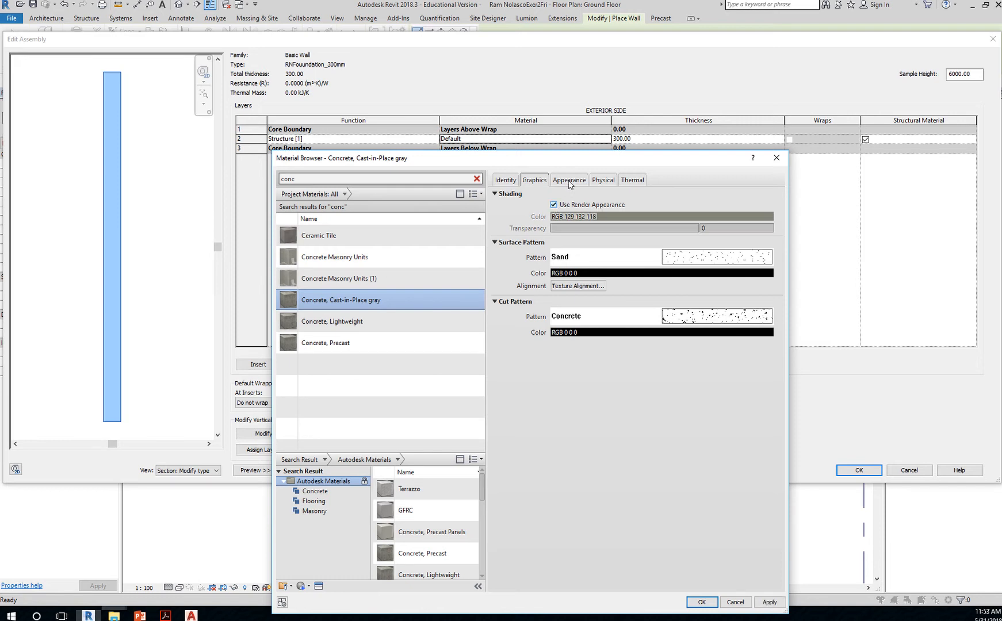
left_click(568, 179)
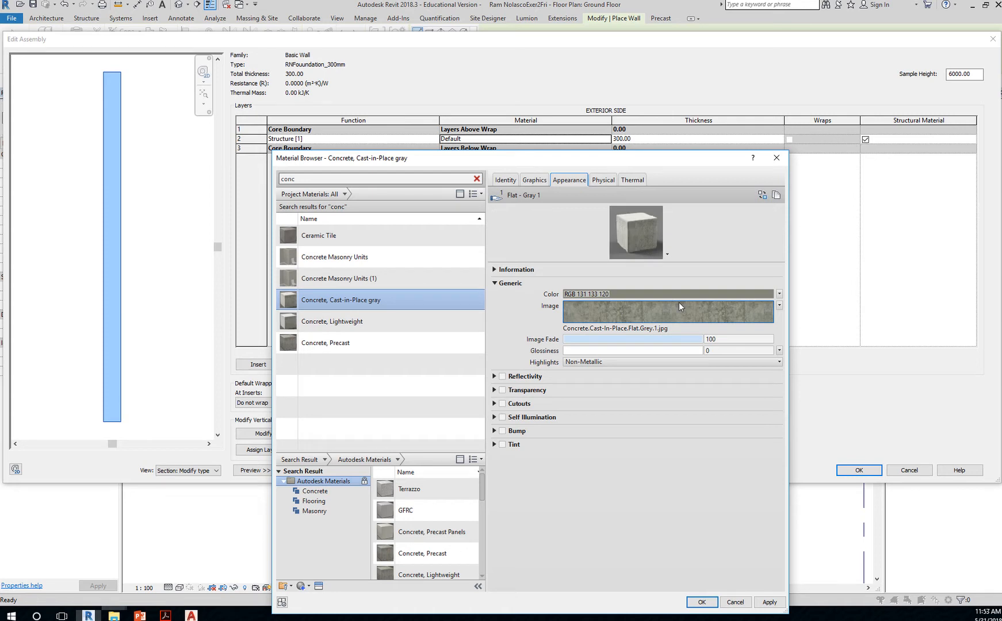
mouse_move(551, 214)
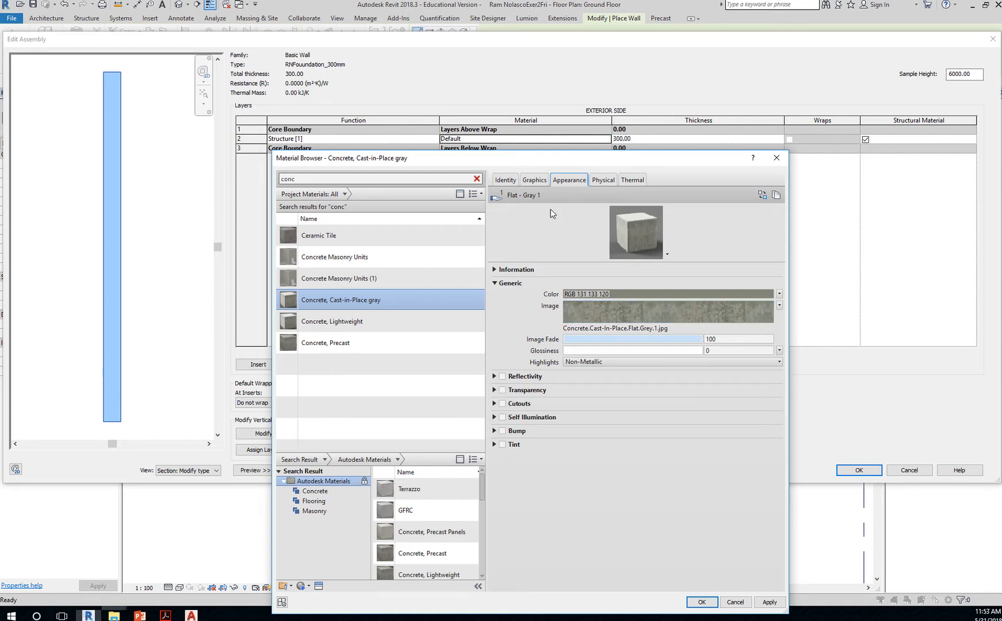
Keep the material's shading colour, then confirm the layer assembly and RNFoundation_300mm type properties.
left_click(534, 179)
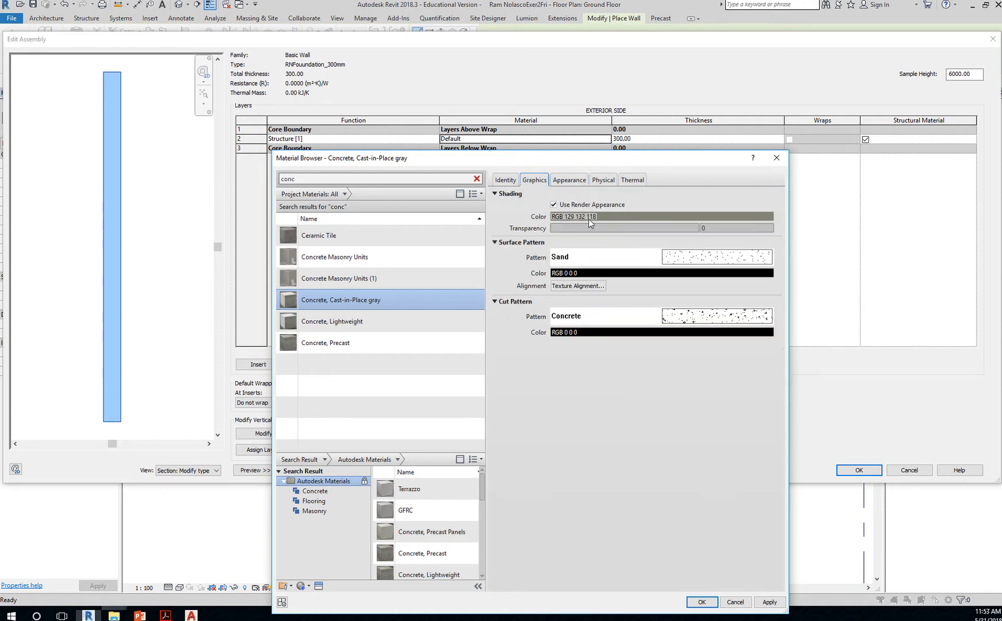
left_click(553, 204)
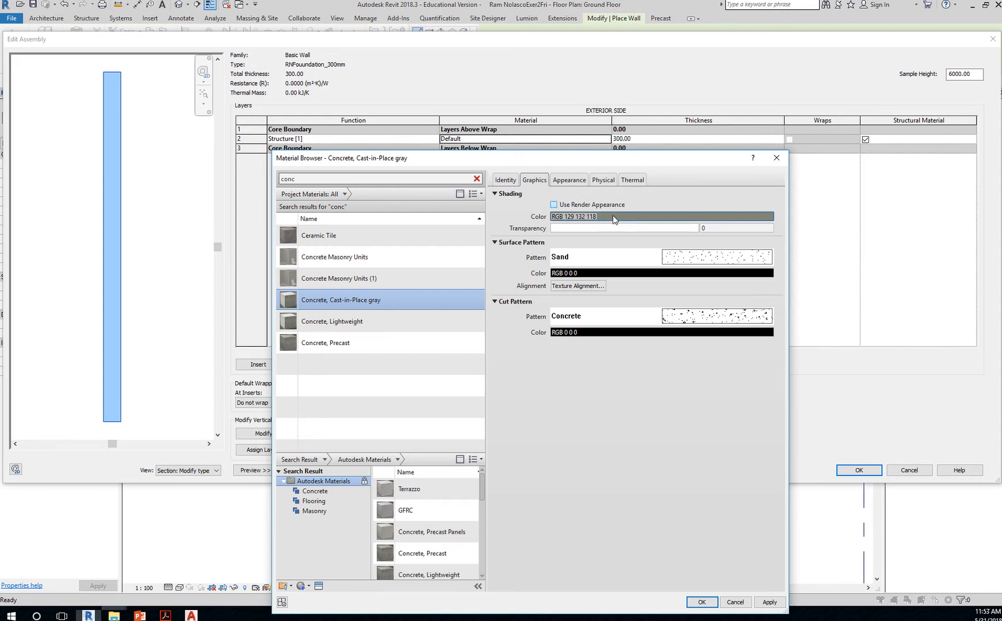
left_click(661, 216)
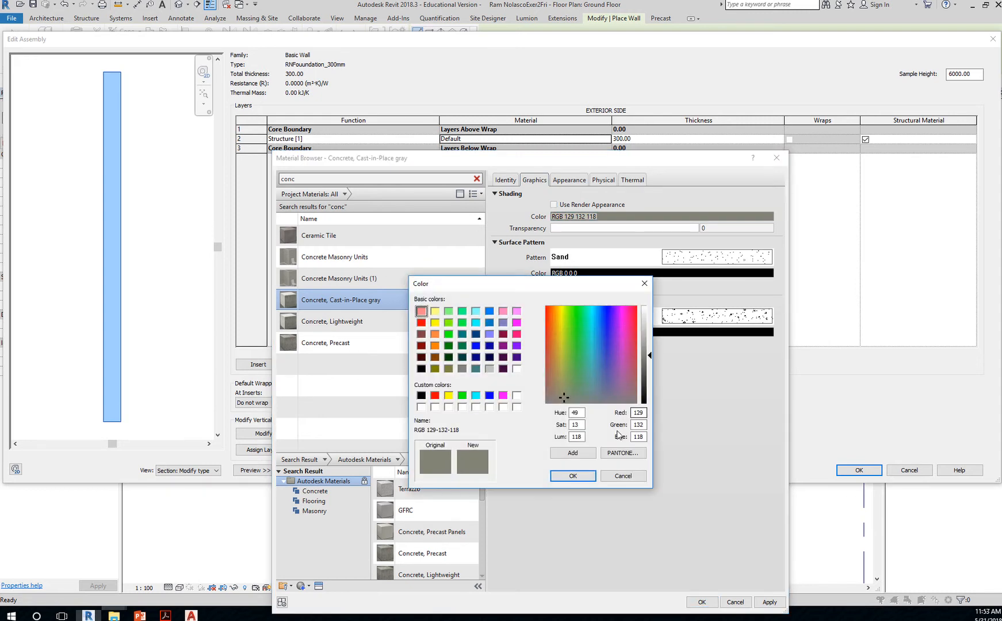
left_click(621, 475)
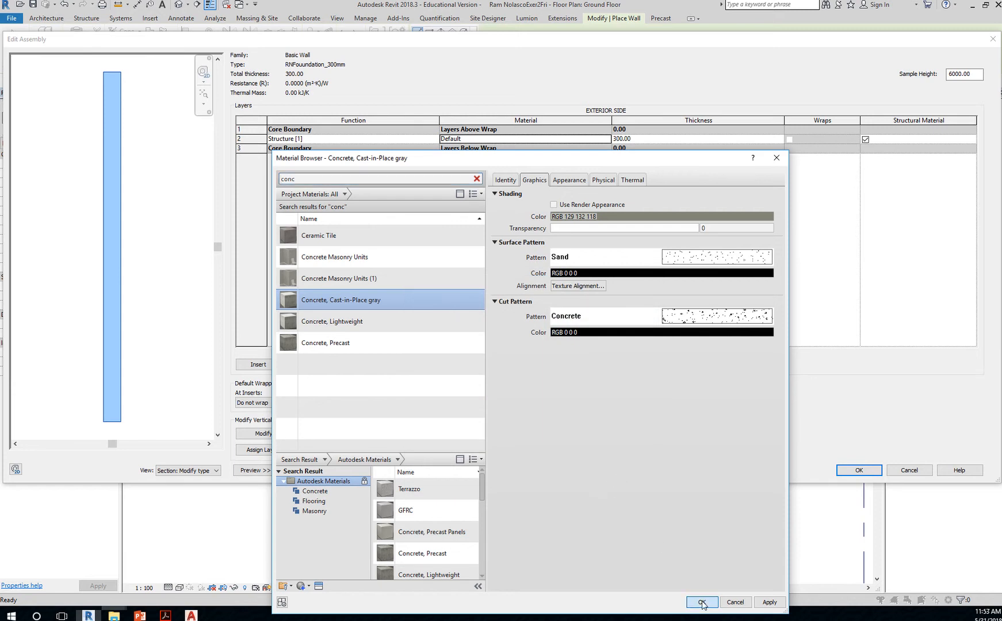
left_click(700, 602)
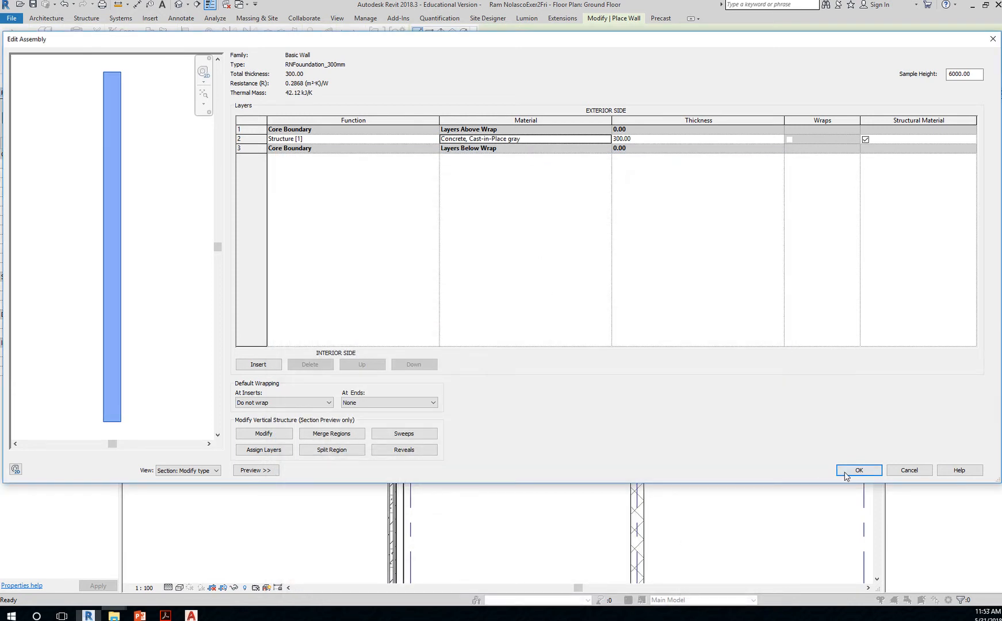
left_click(857, 471)
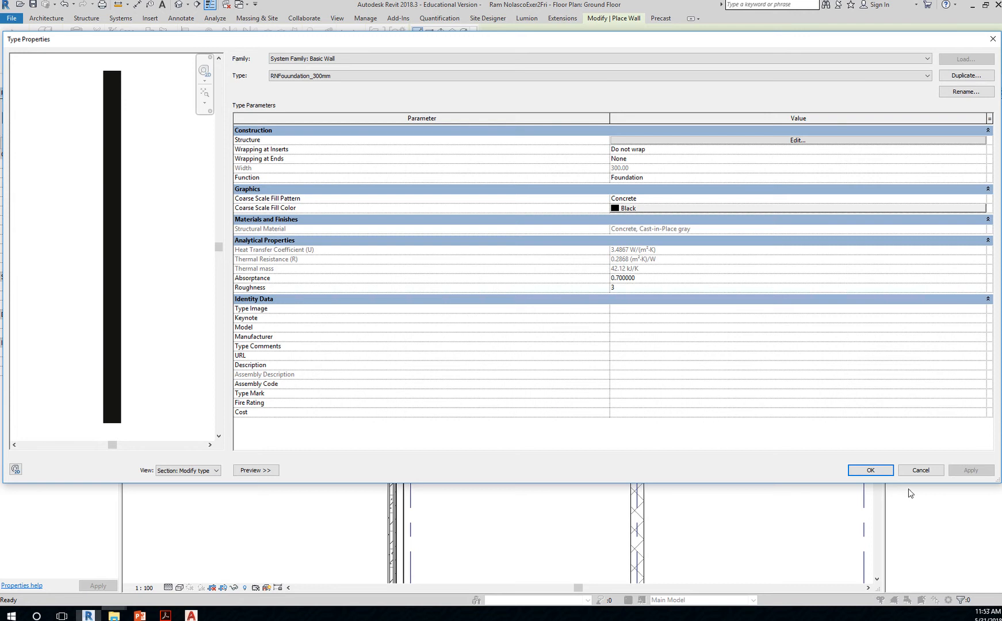
left_click(868, 470)
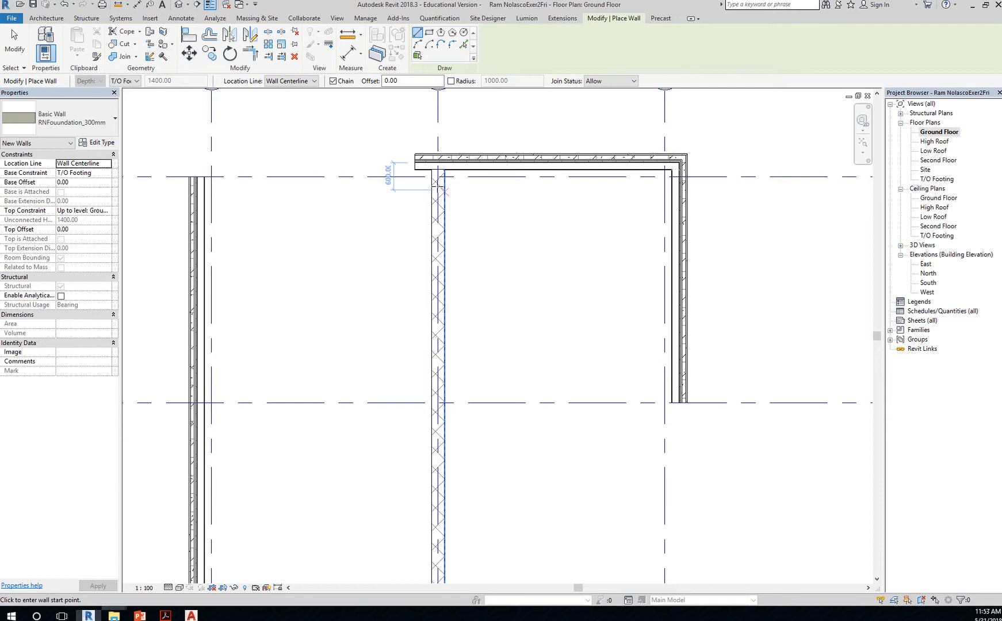
mouse_move(446, 191)
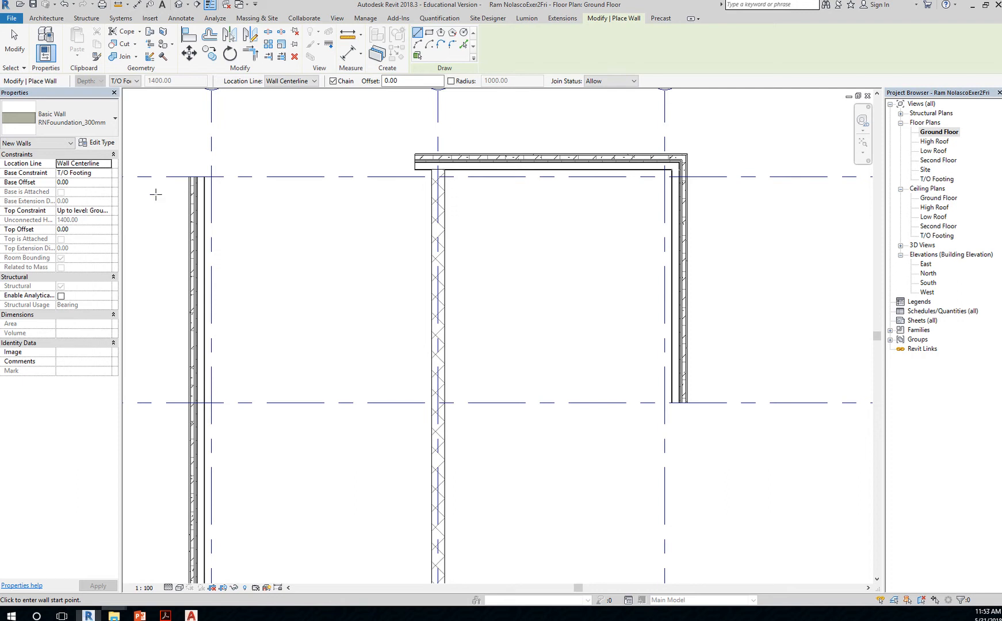
mouse_move(44, 181)
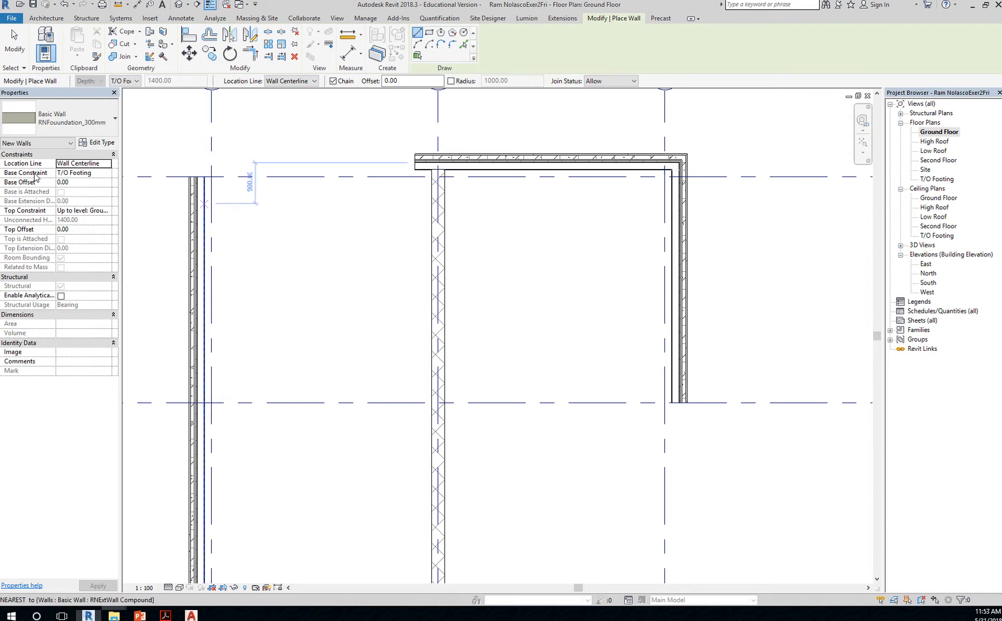
mouse_move(85, 181)
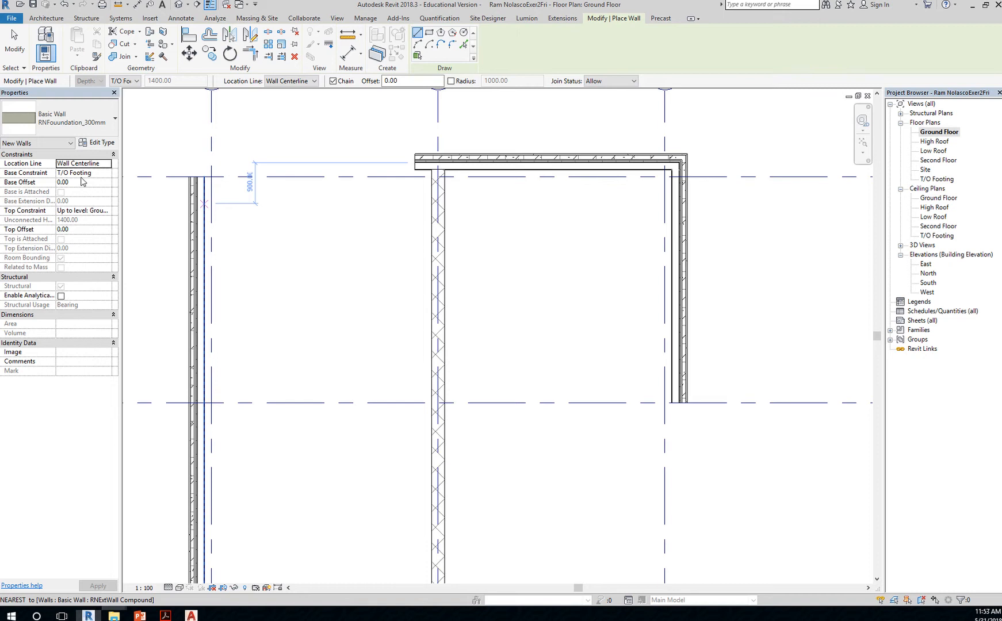
mouse_move(62, 182)
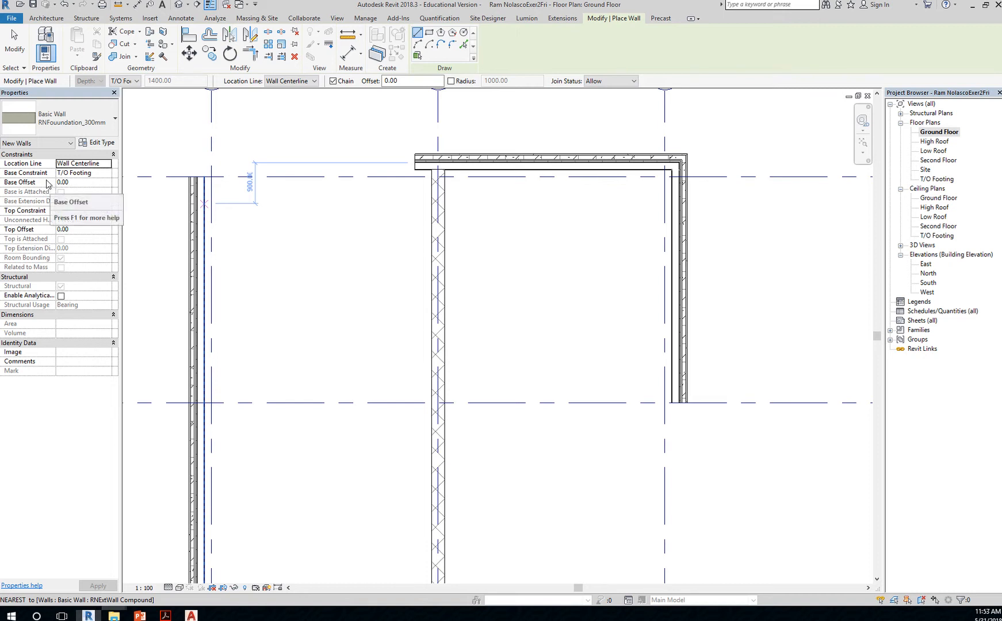
left_click(84, 210)
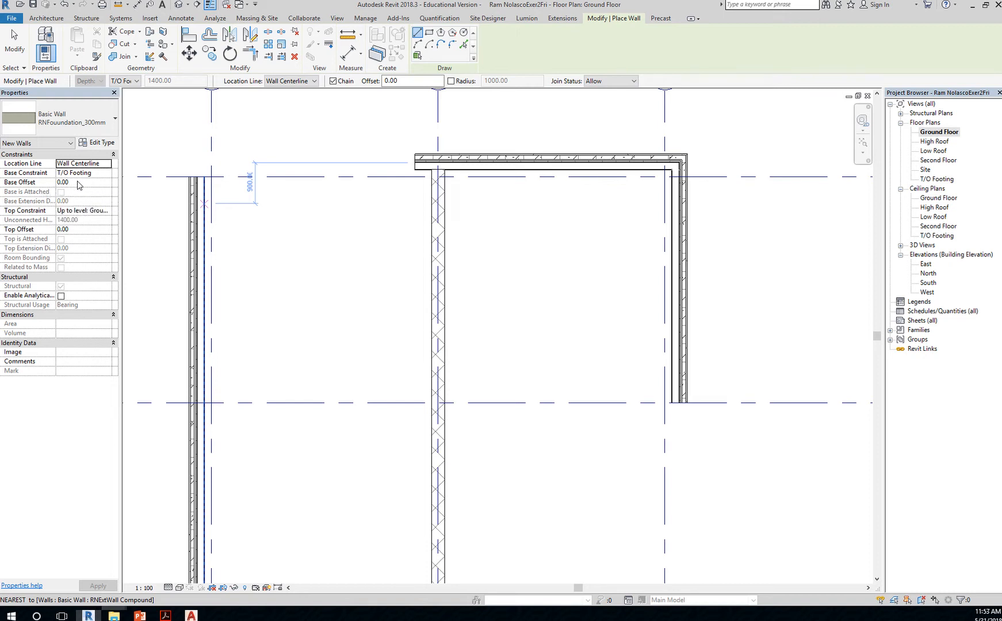
left_click(83, 181)
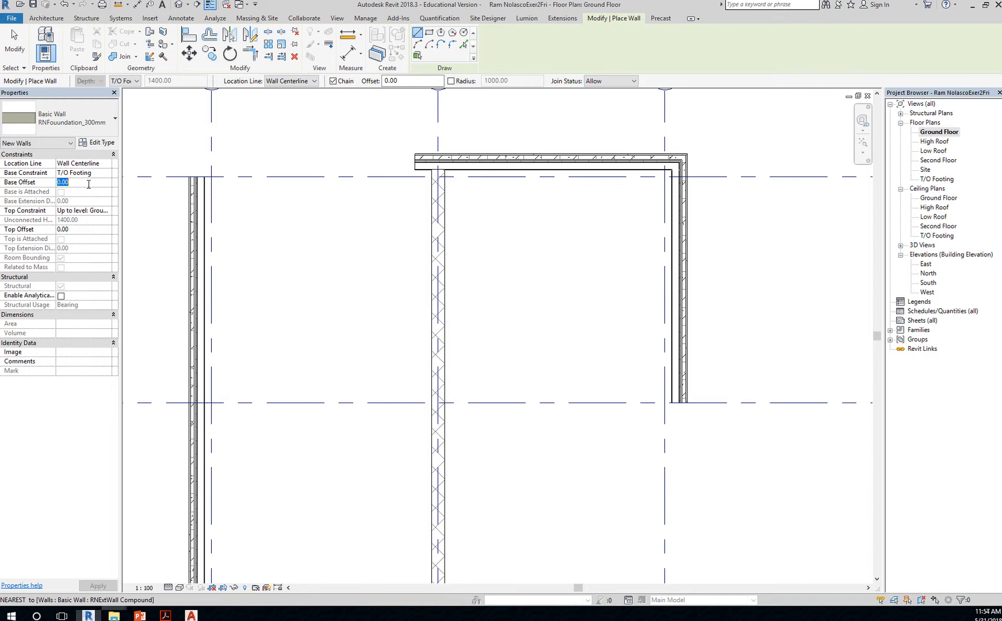
type("150")
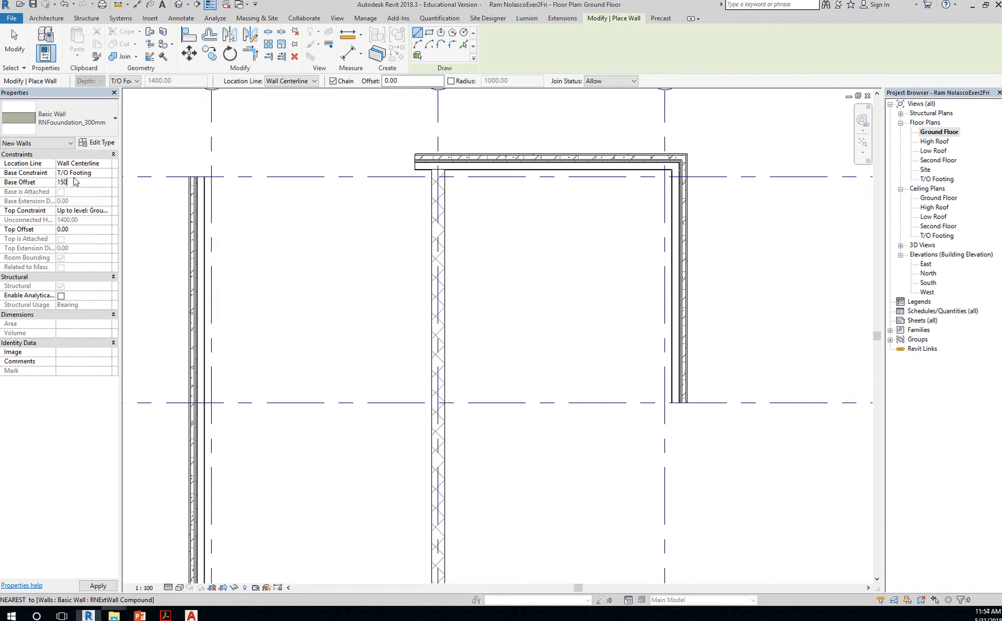
mouse_move(45, 210)
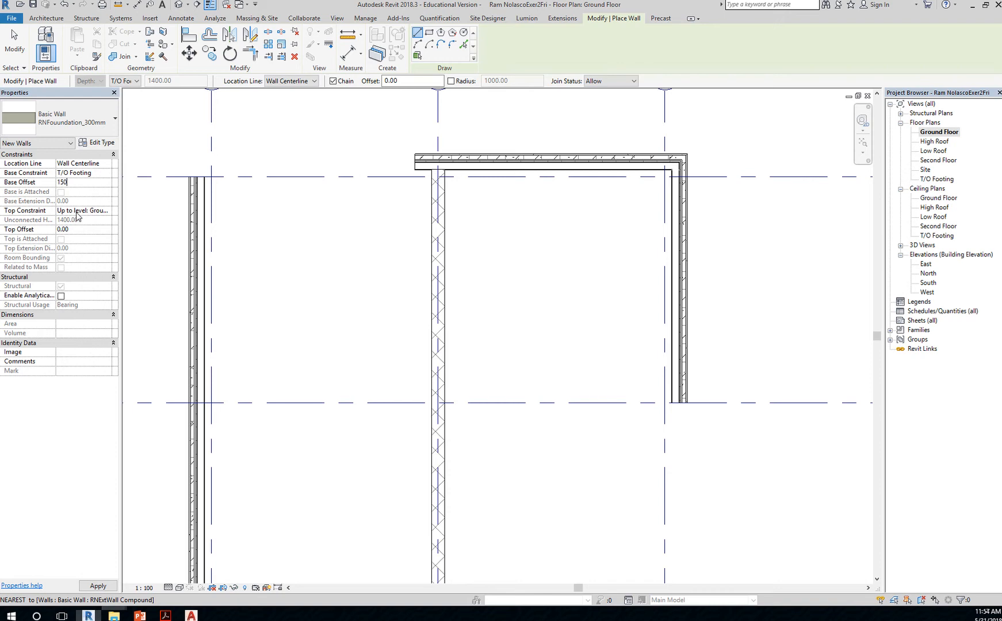
left_click(106, 210)
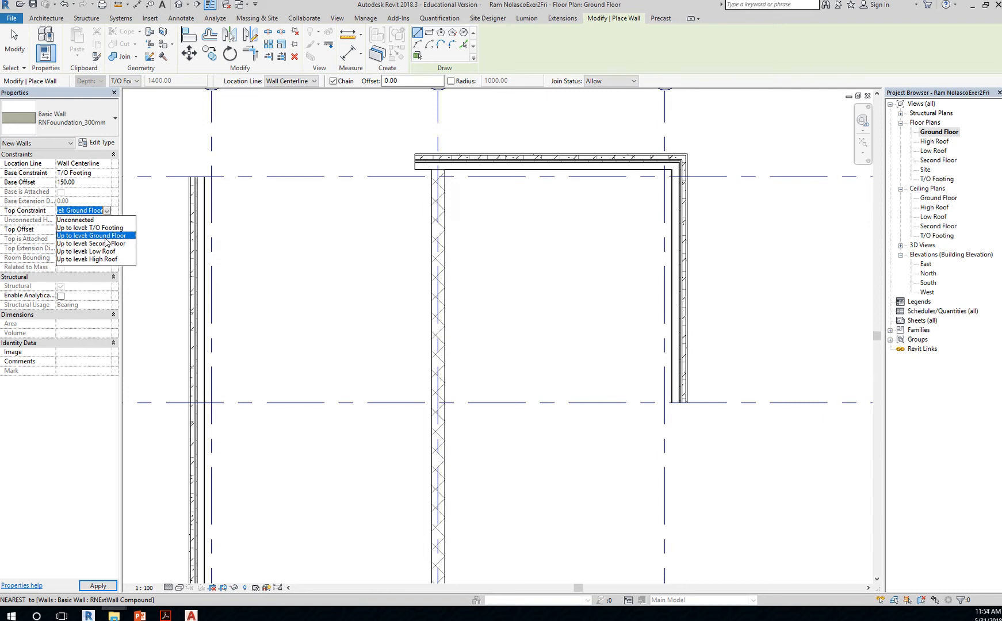
left_click(92, 235)
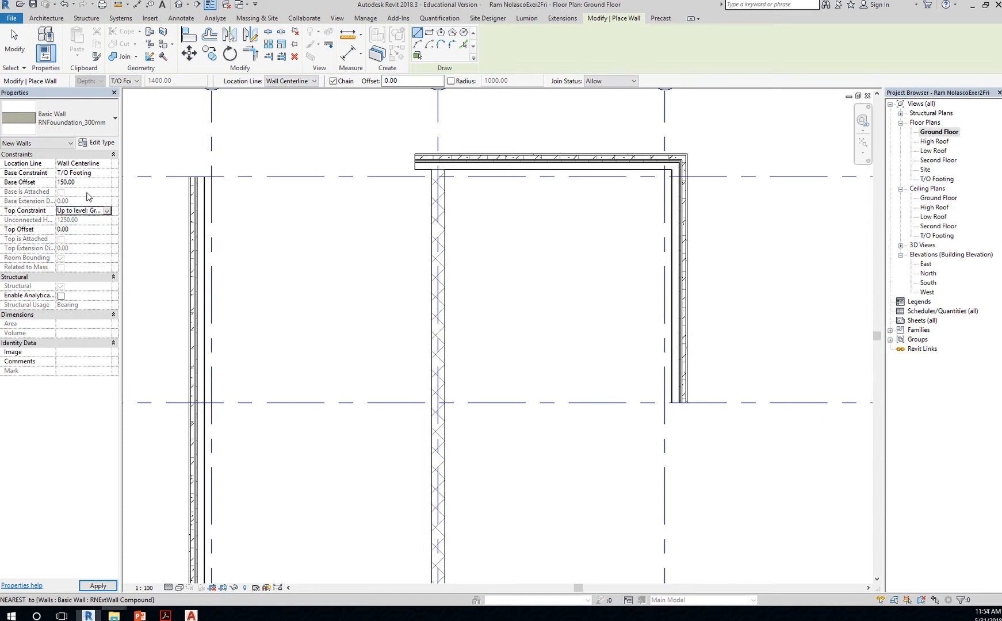
mouse_move(73, 177)
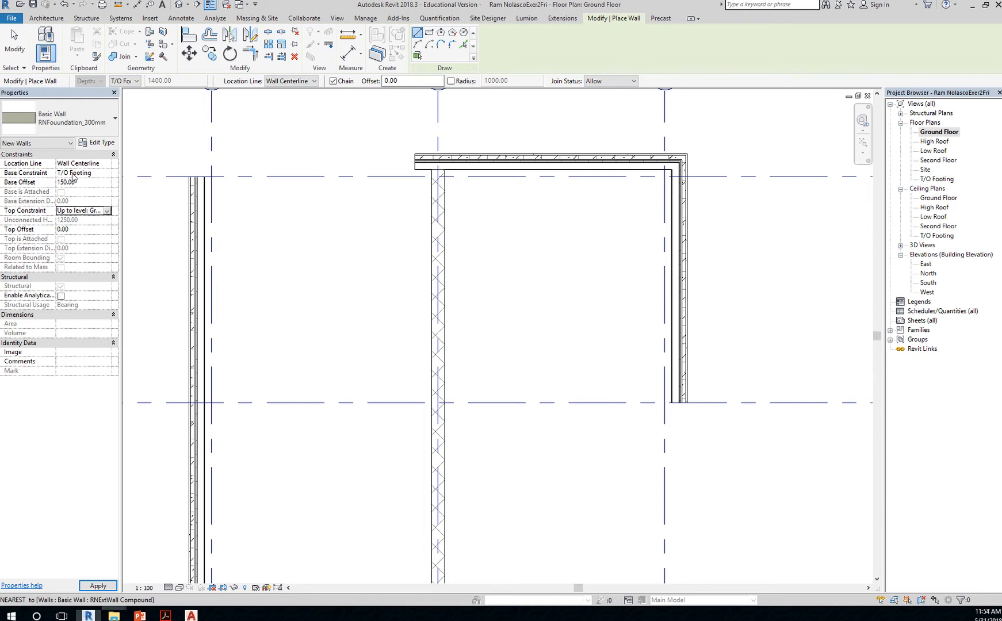
triple_click(67, 182)
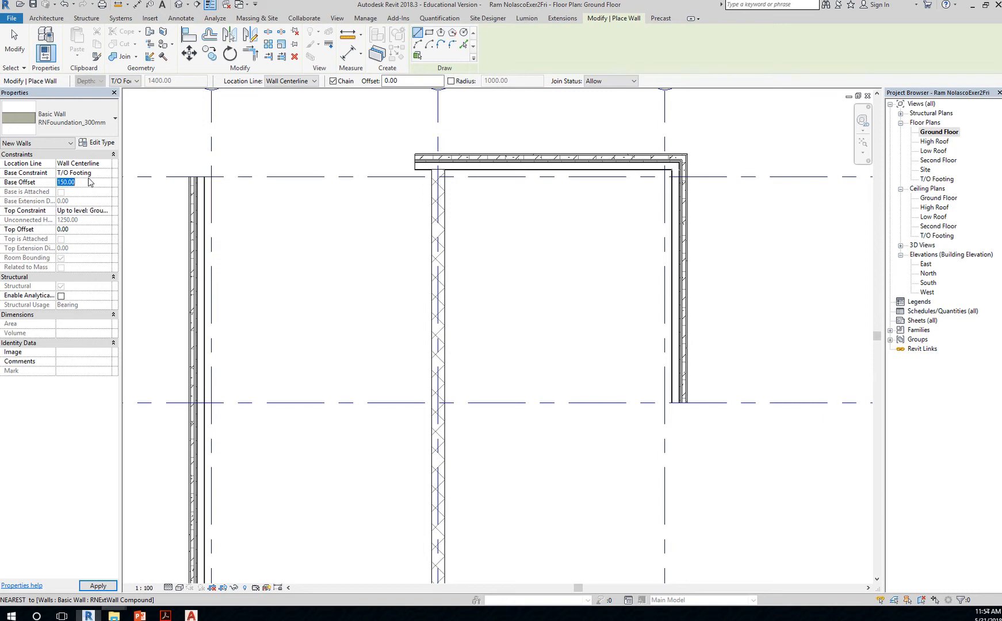
type("0.00")
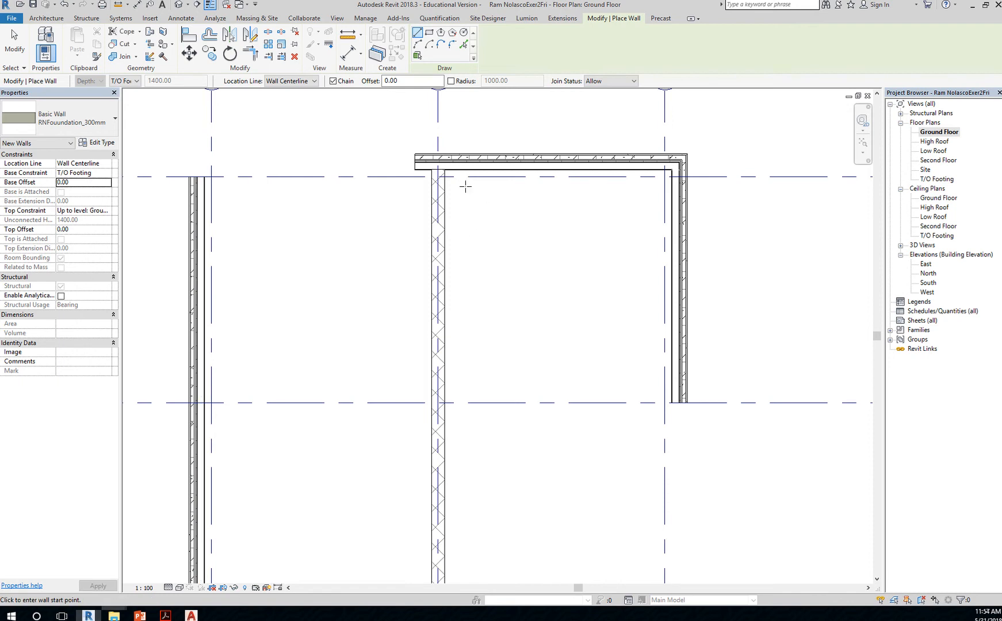
mouse_move(490, 266)
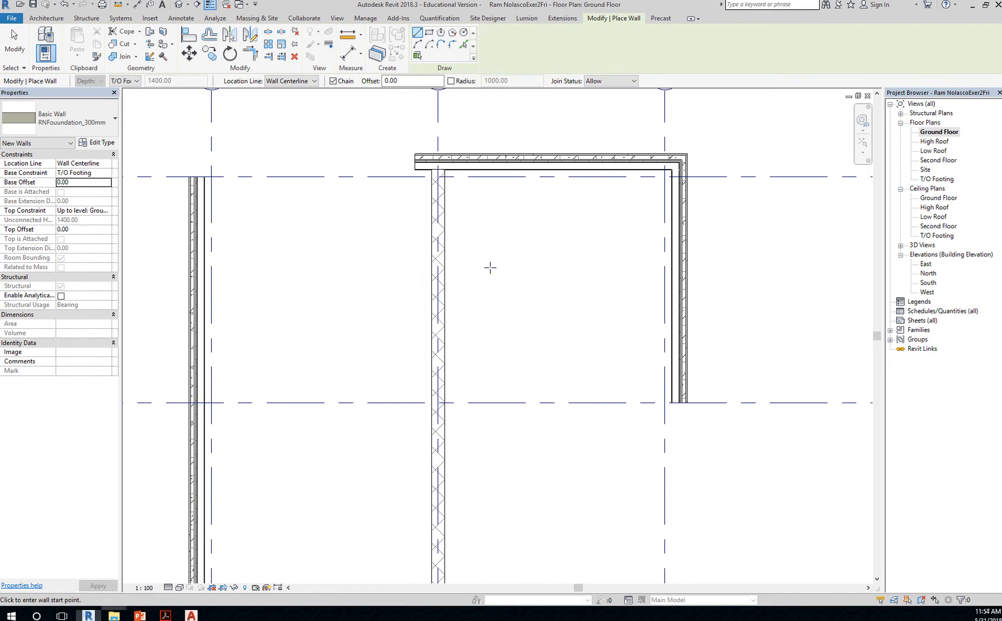
mouse_move(465, 185)
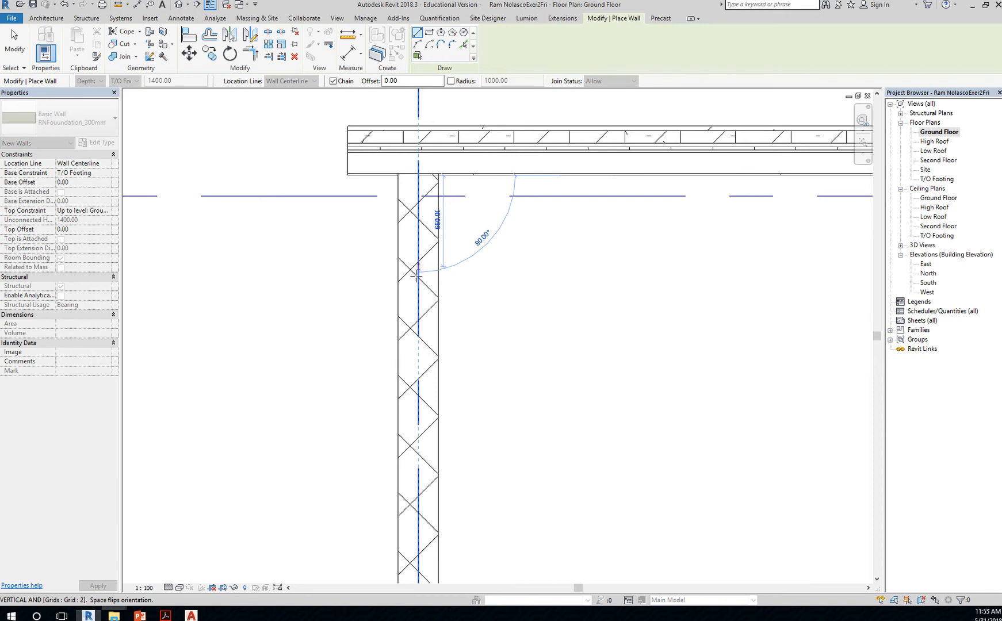
mouse_move(424, 333)
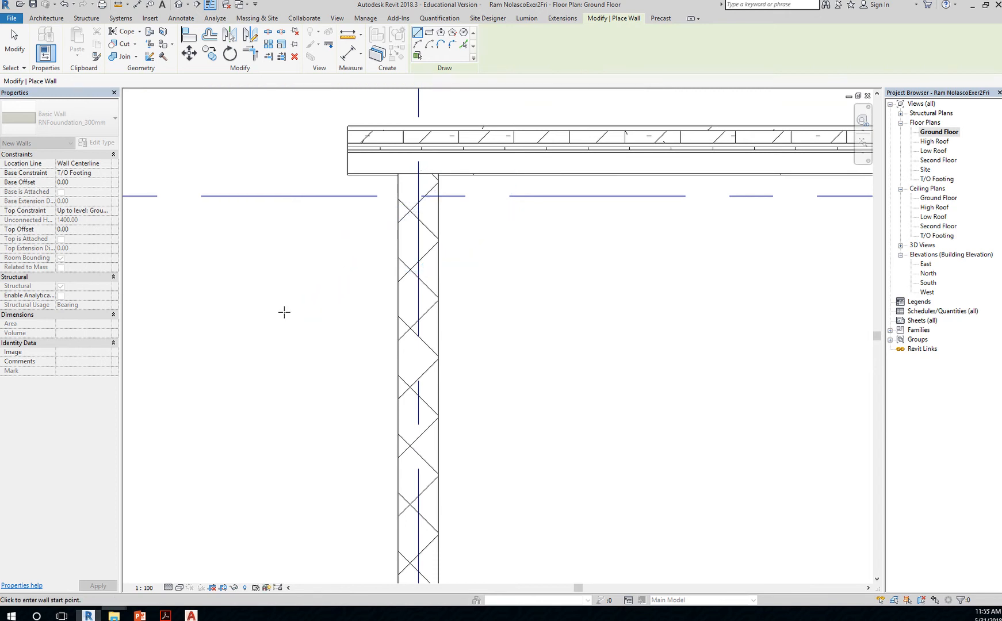
End wall placement and set the plan's Underlay Range base level to T/O Footing.
key("Escape")
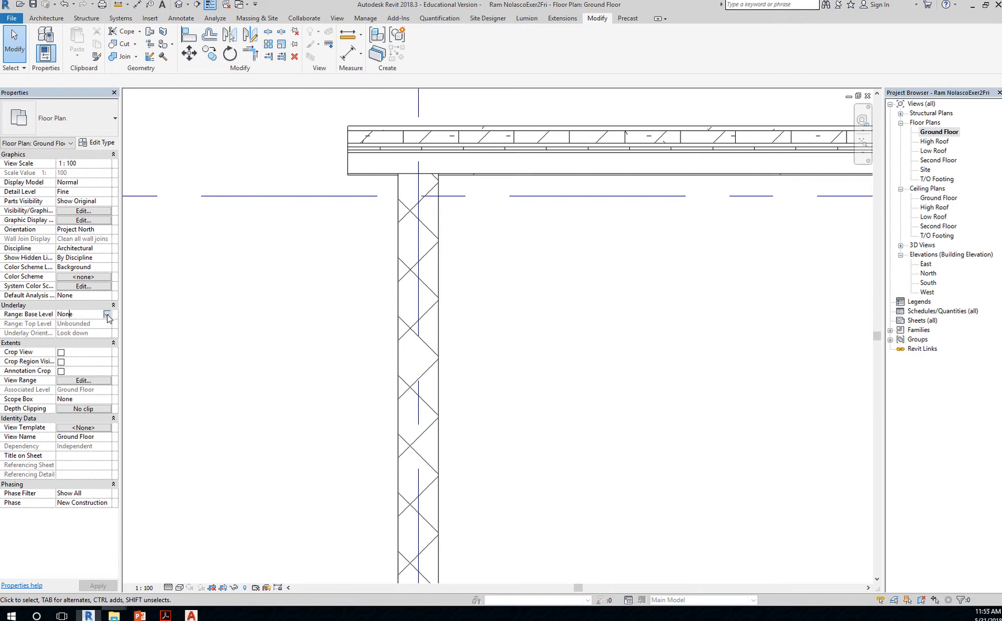
left_click(107, 314)
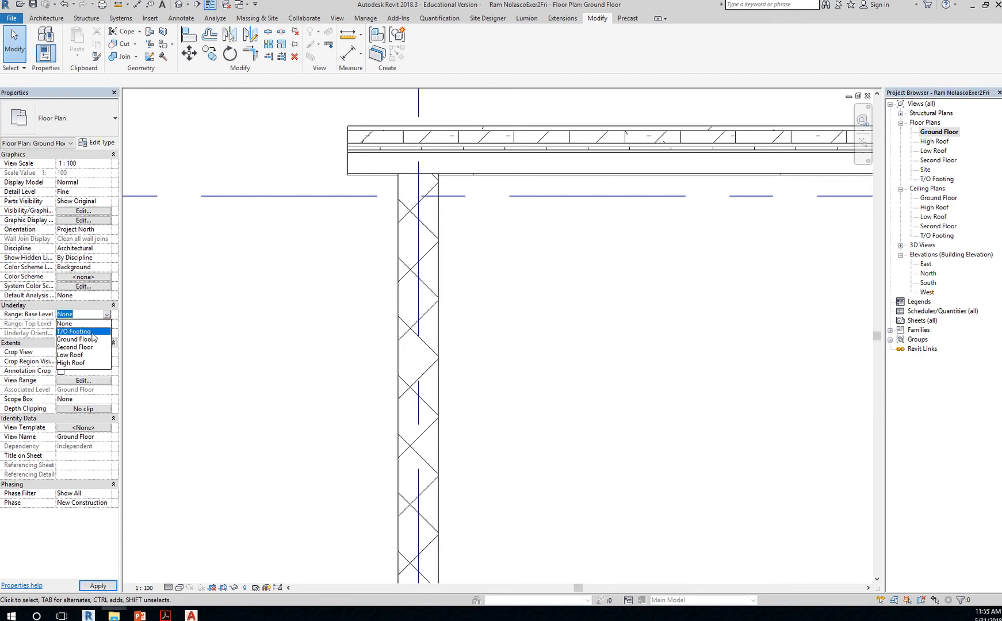
left_click(76, 332)
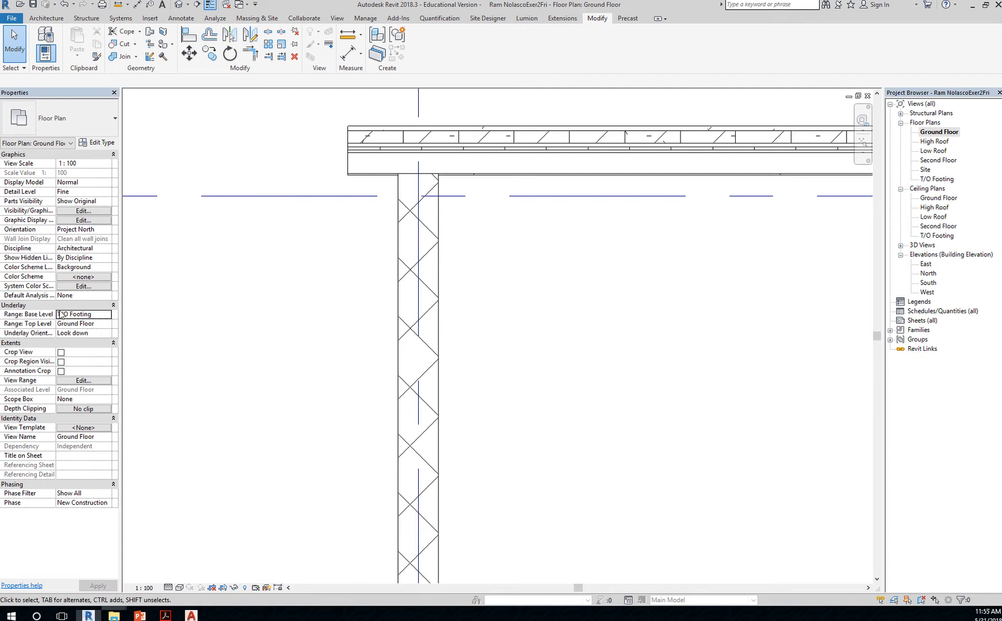
mouse_move(76, 310)
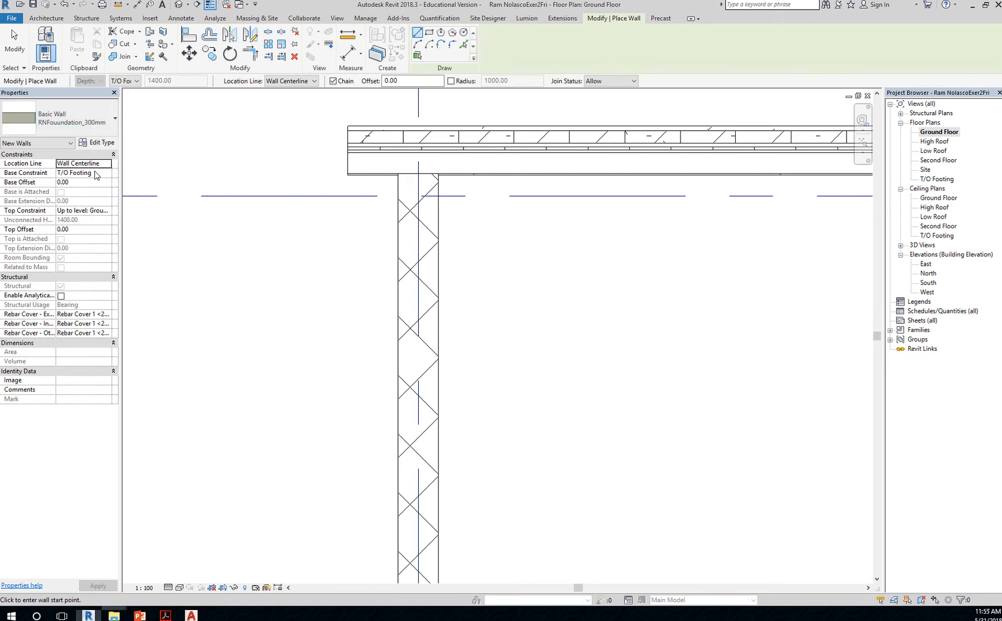
mouse_move(100, 191)
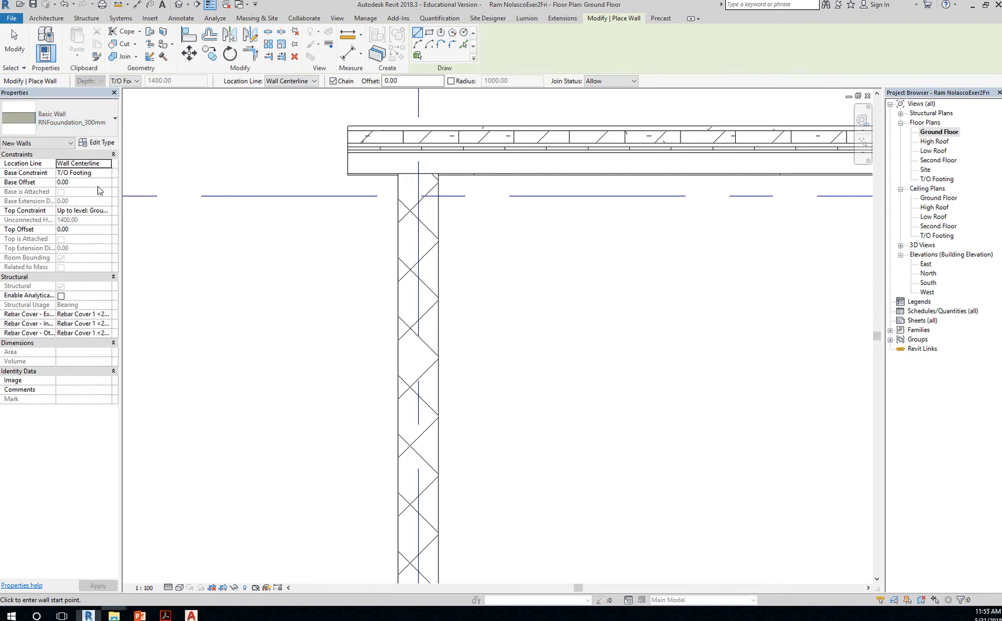
mouse_move(419, 174)
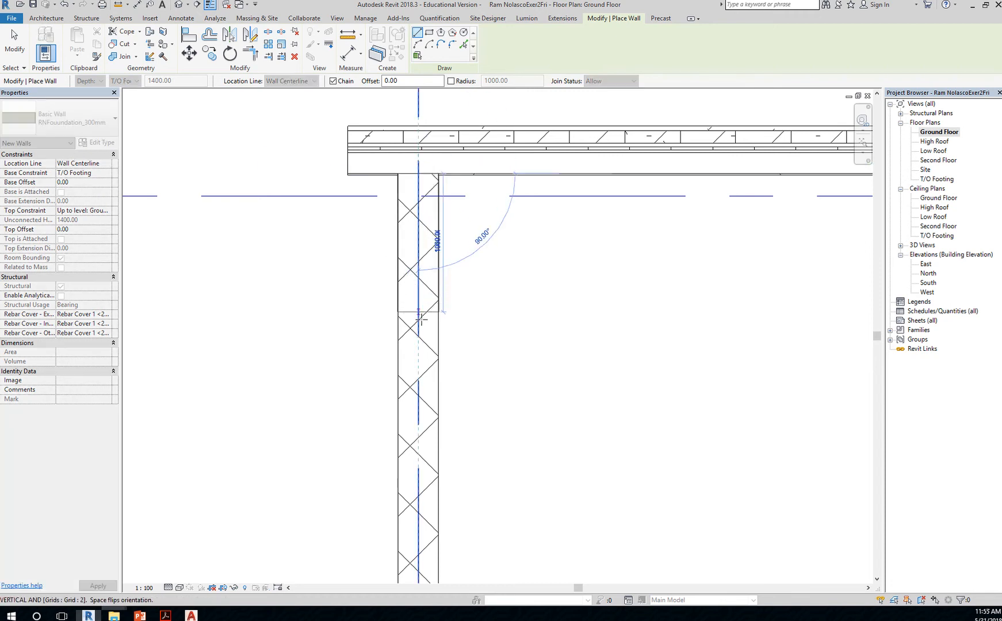
mouse_move(349, 295)
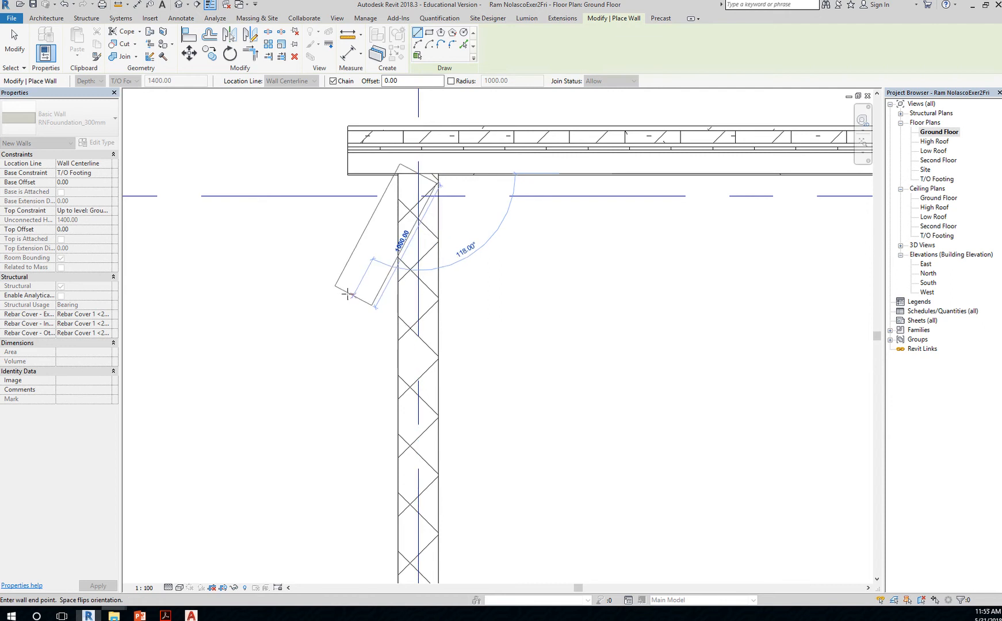
mouse_move(264, 354)
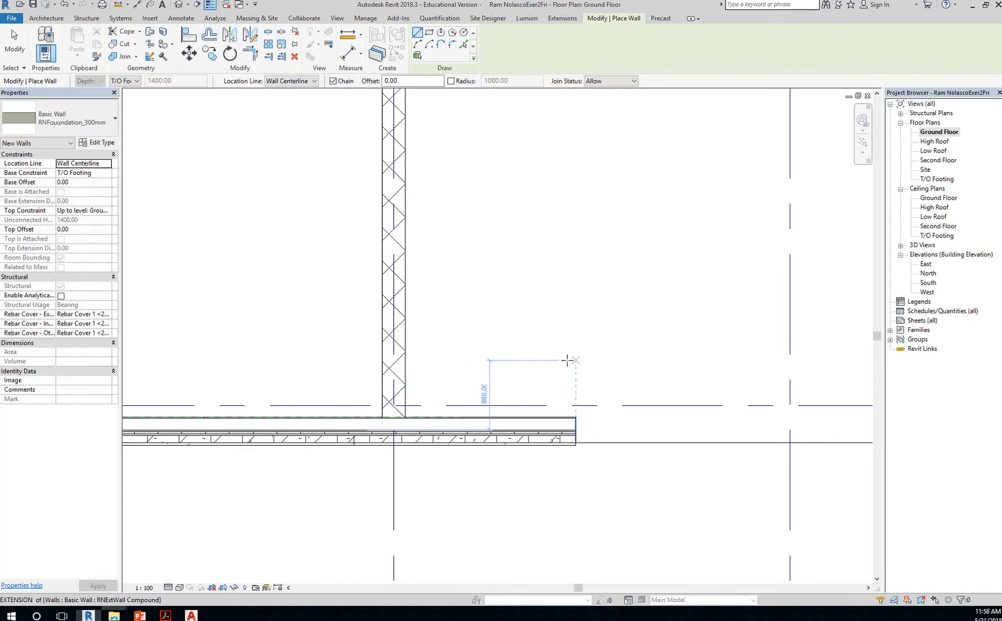
Finish the chain of RNFoundation_300mm walls placed along the exterior walls.
key("Escape")
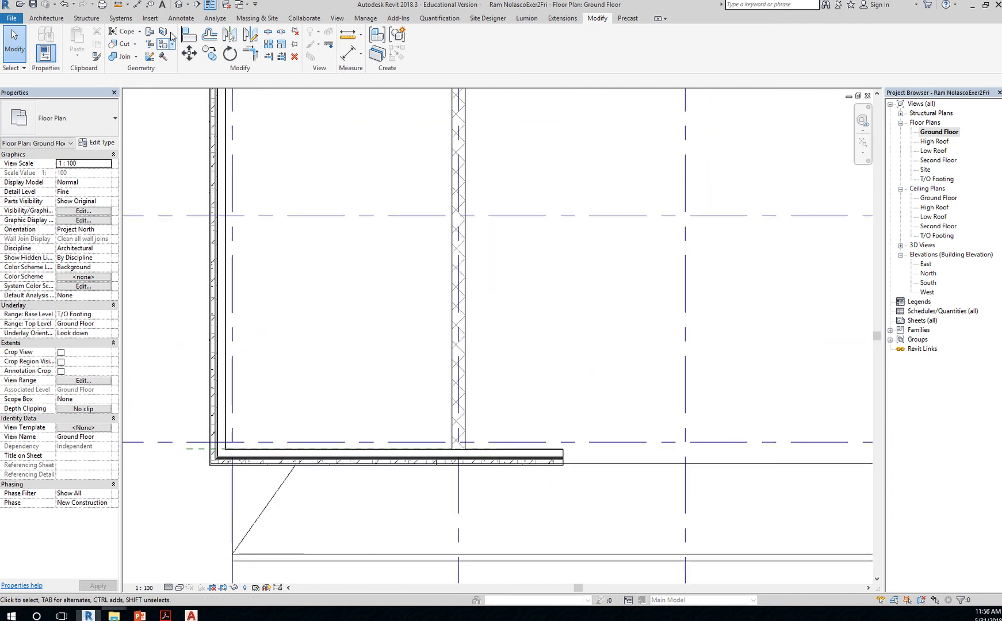
mouse_move(193, 4)
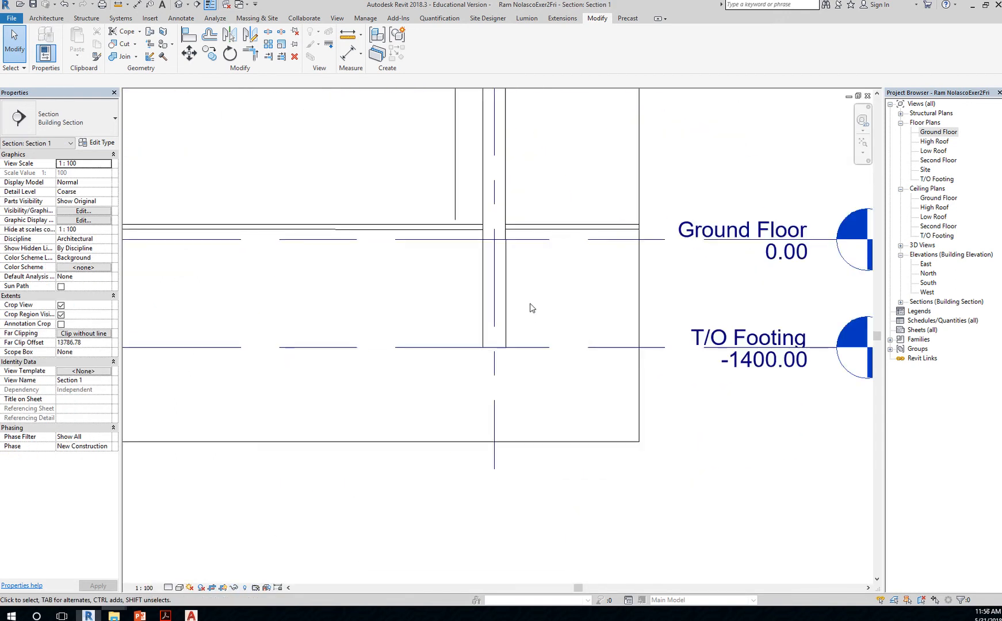
left_click(492, 287)
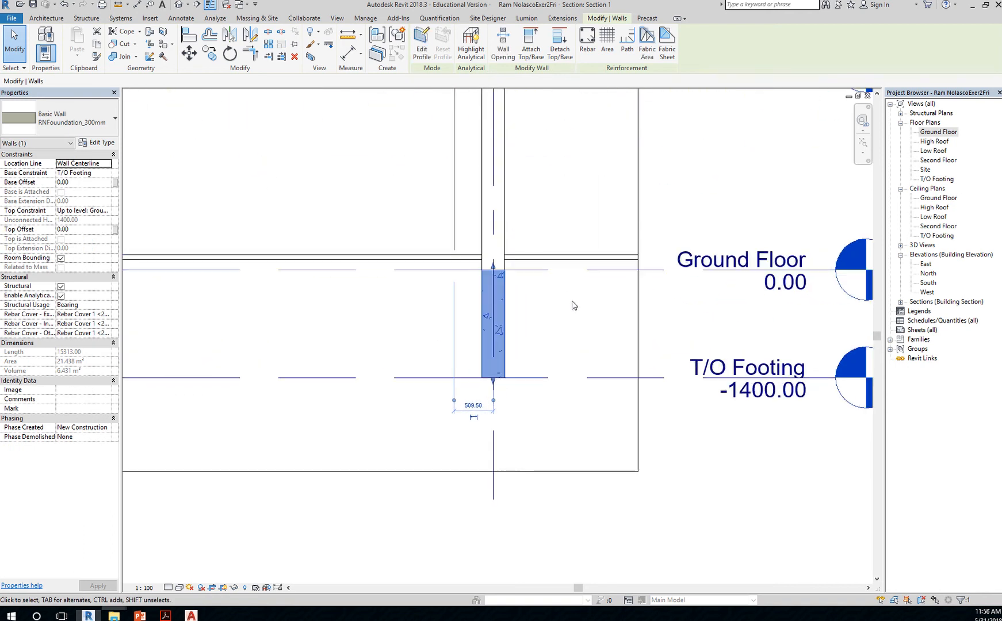
left_click(740, 260)
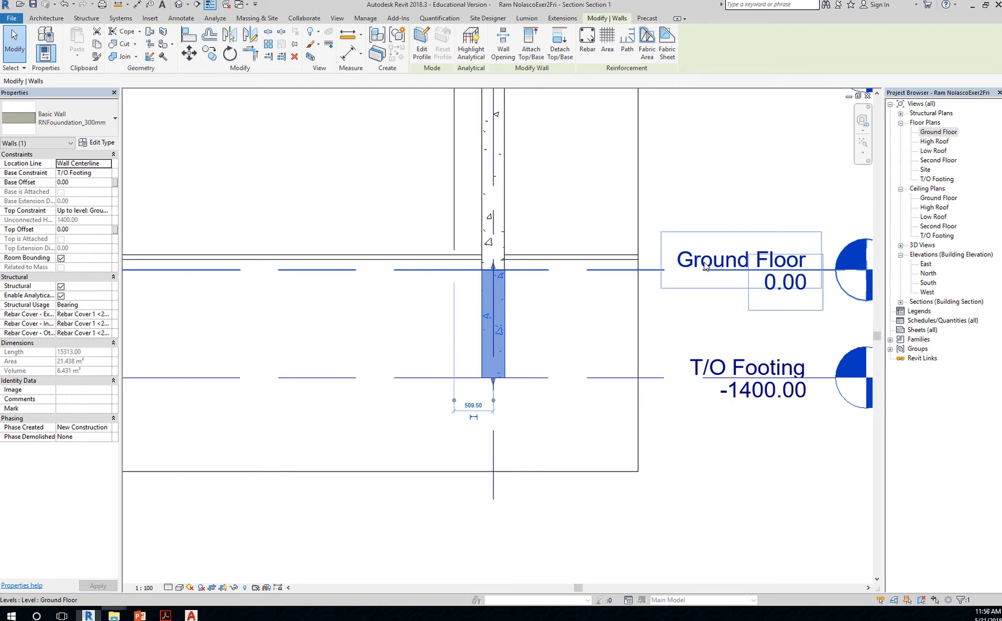
left_click(533, 393)
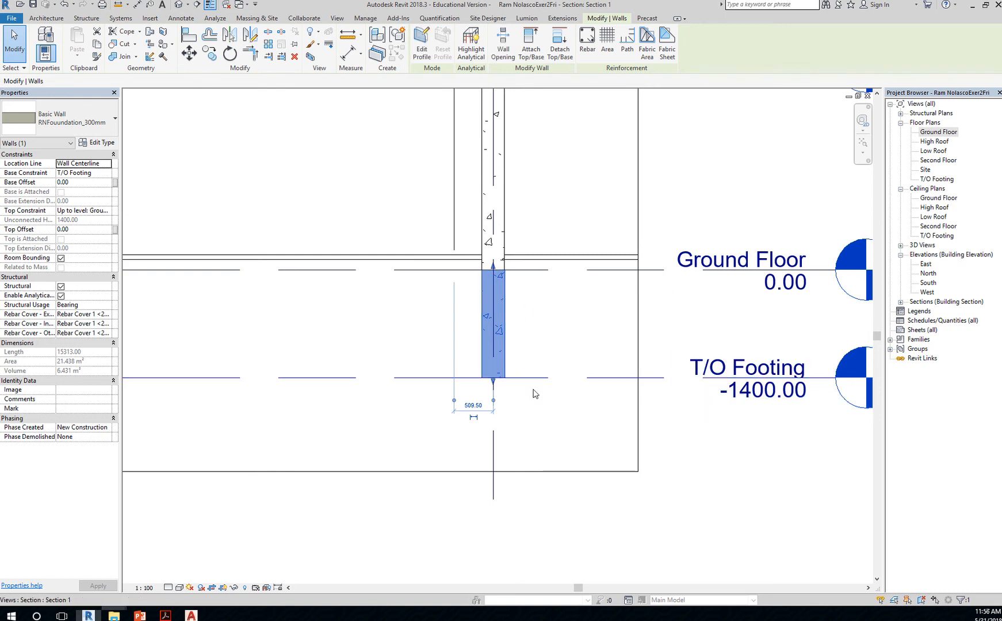
mouse_move(500, 386)
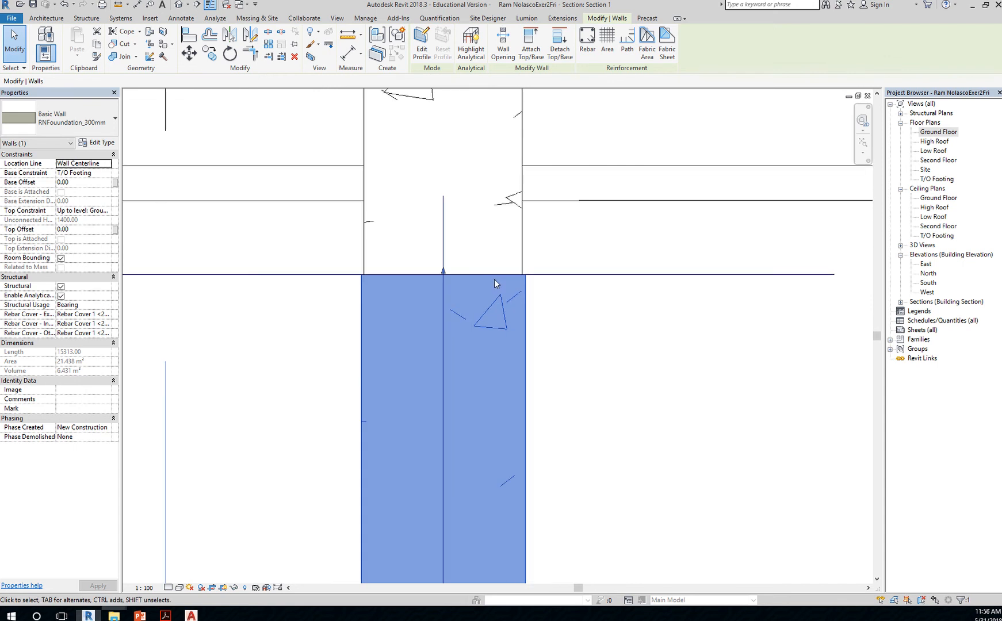
mouse_move(491, 287)
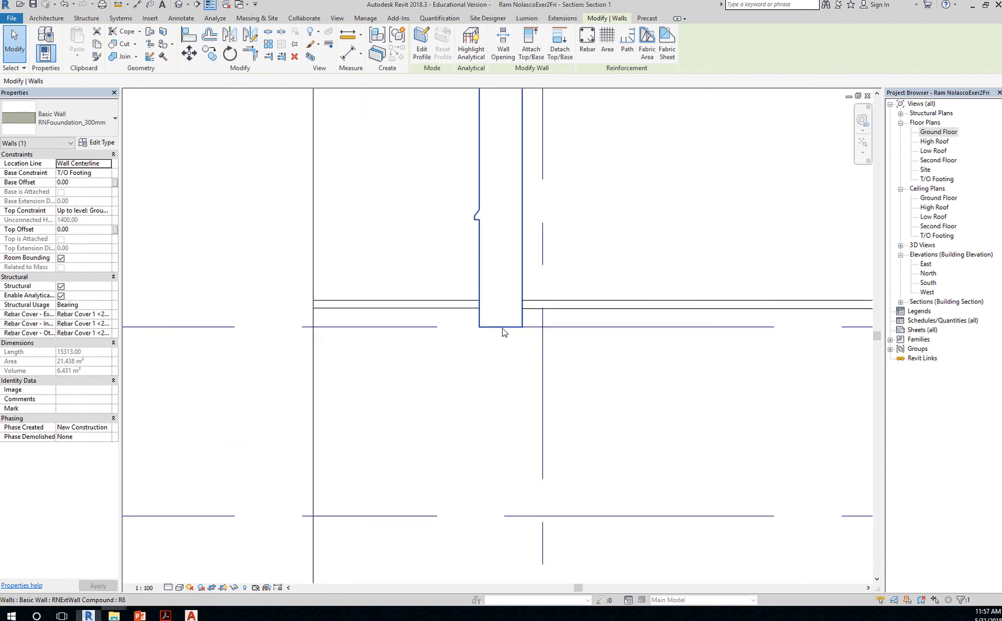
mouse_move(518, 336)
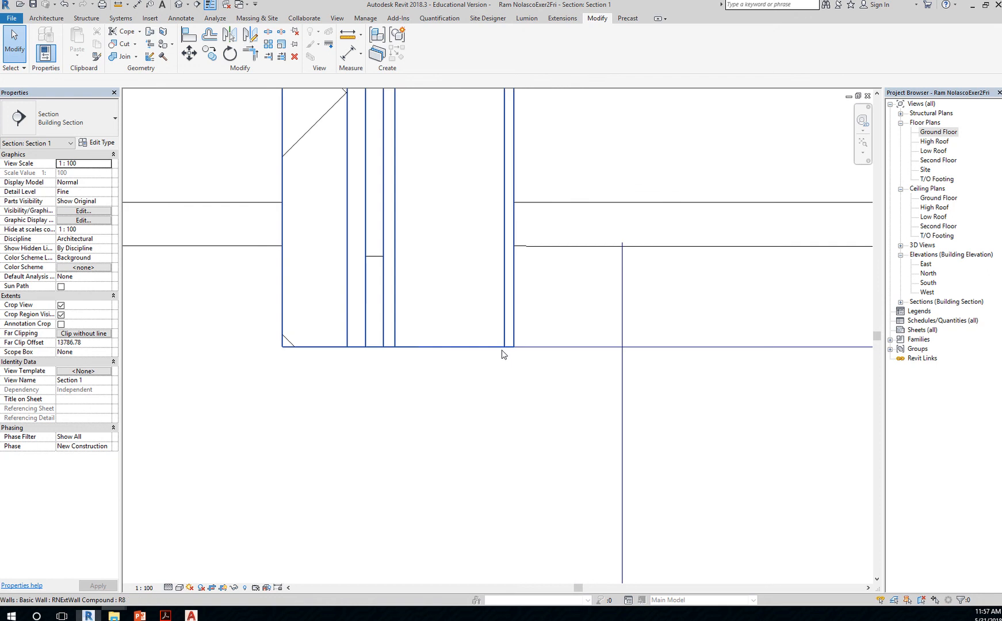
mouse_move(504, 353)
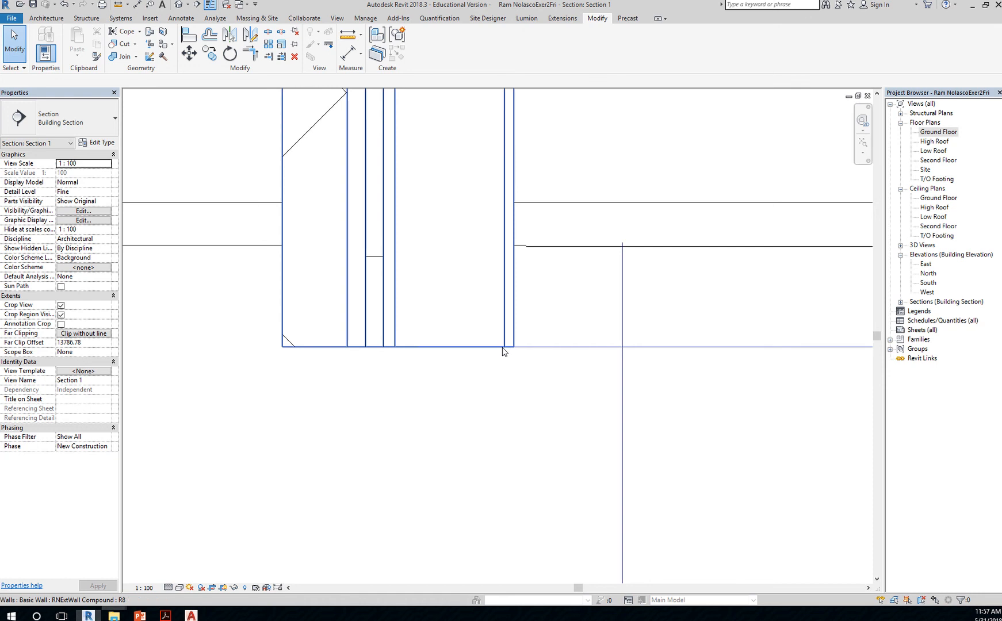
mouse_move(287, 352)
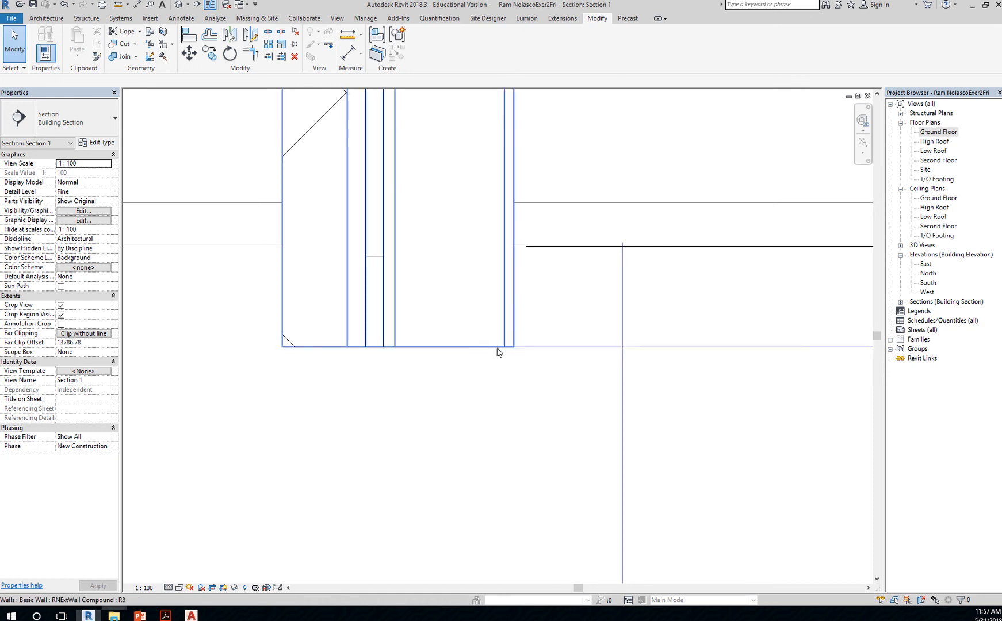
left_click(572, 348)
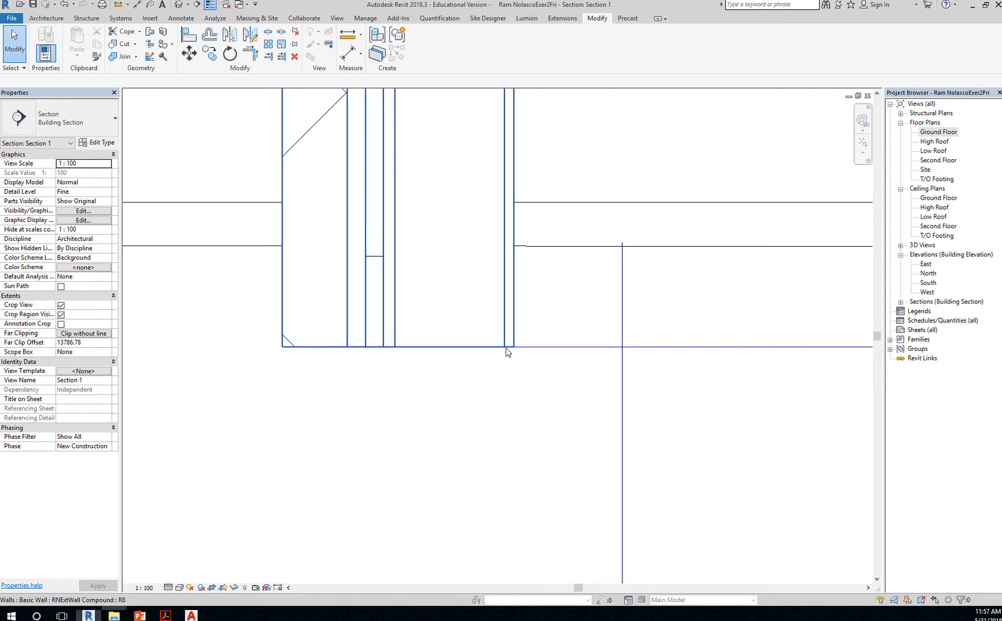
left_click(149, 81)
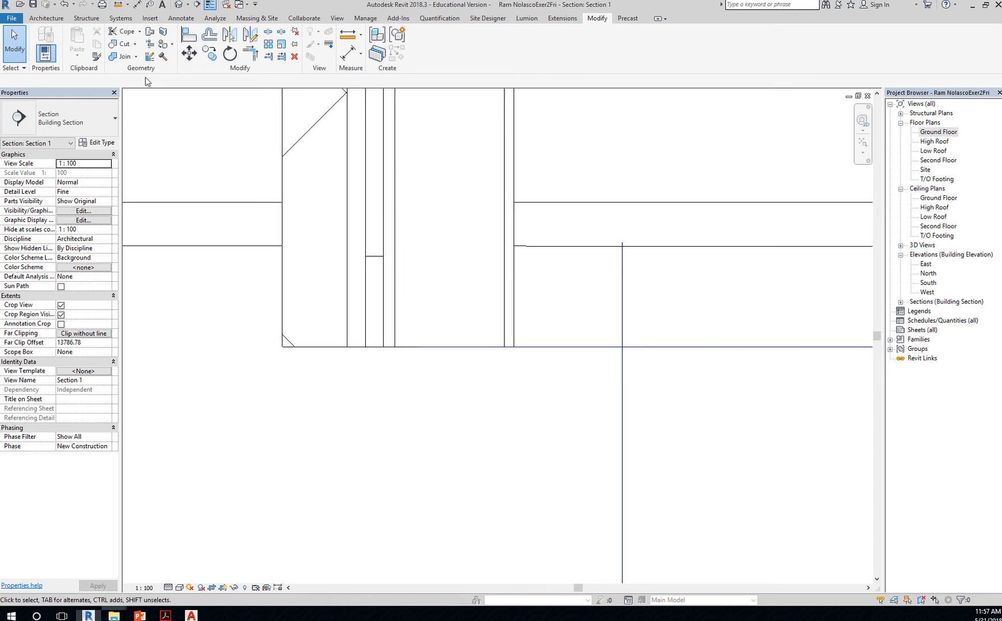
mouse_move(45, 18)
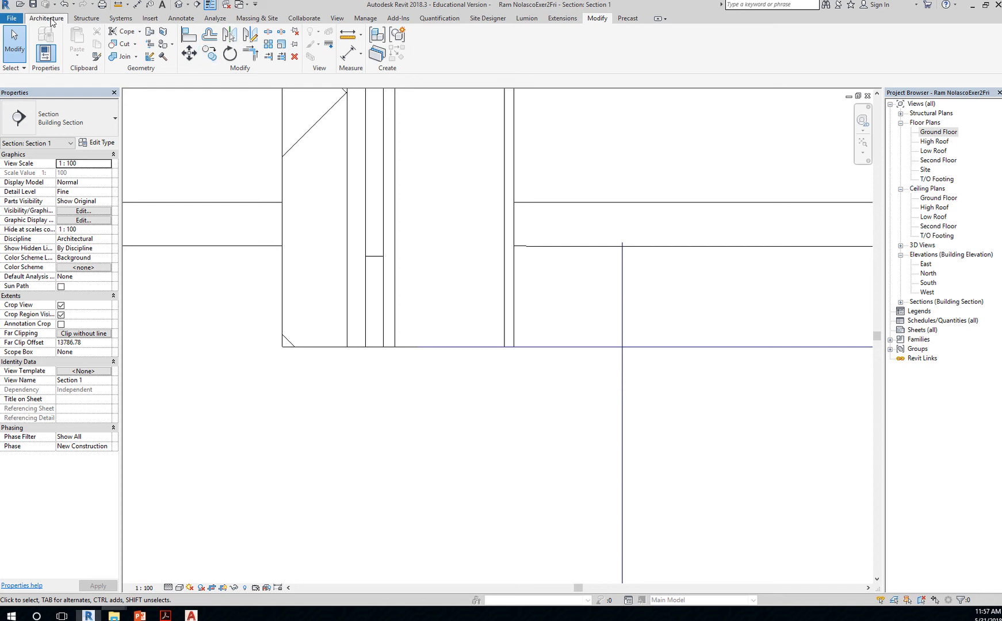
Start a Model Line from Architecture, keeping 'Pick a plane' as the work plane option.
left_click(45, 19)
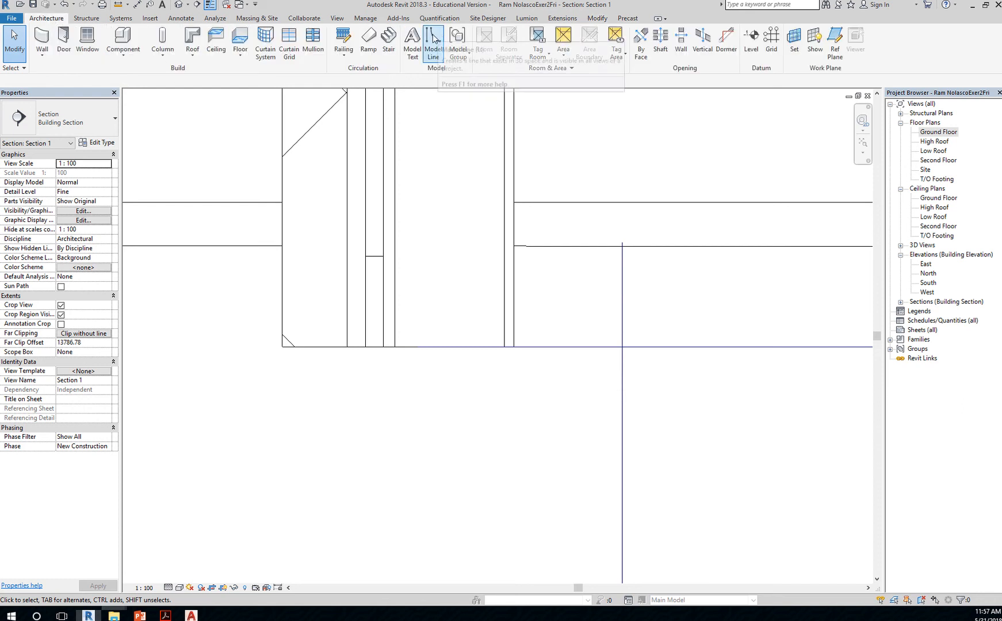
left_click(432, 41)
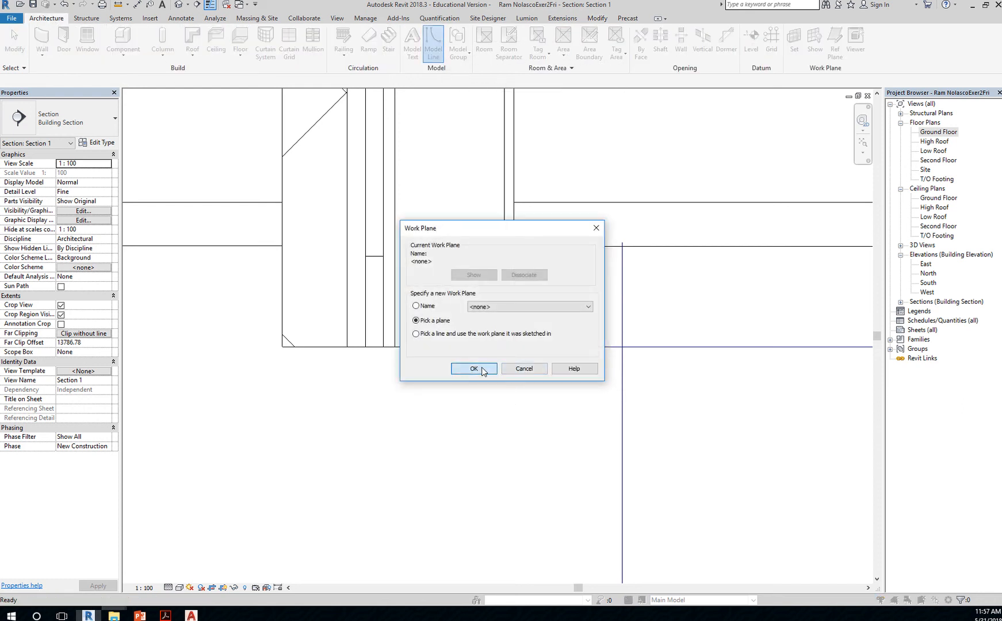
left_click(473, 370)
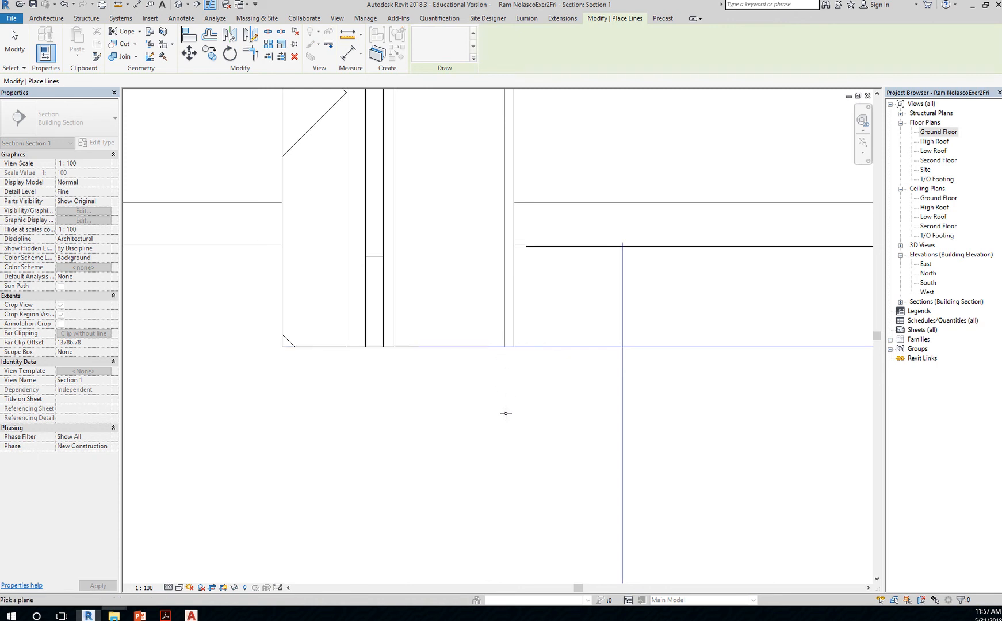
mouse_move(494, 429)
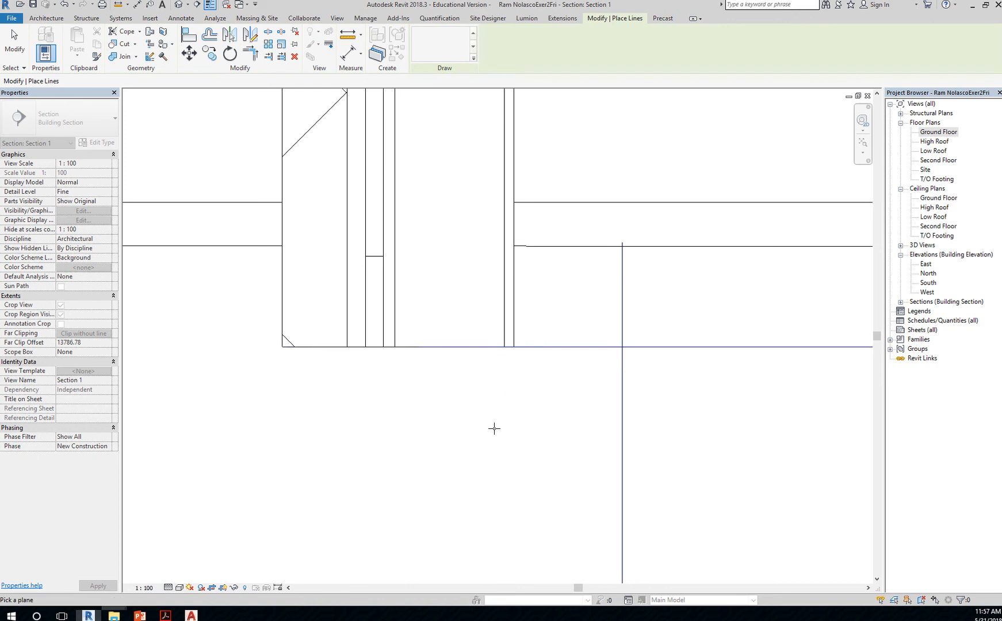